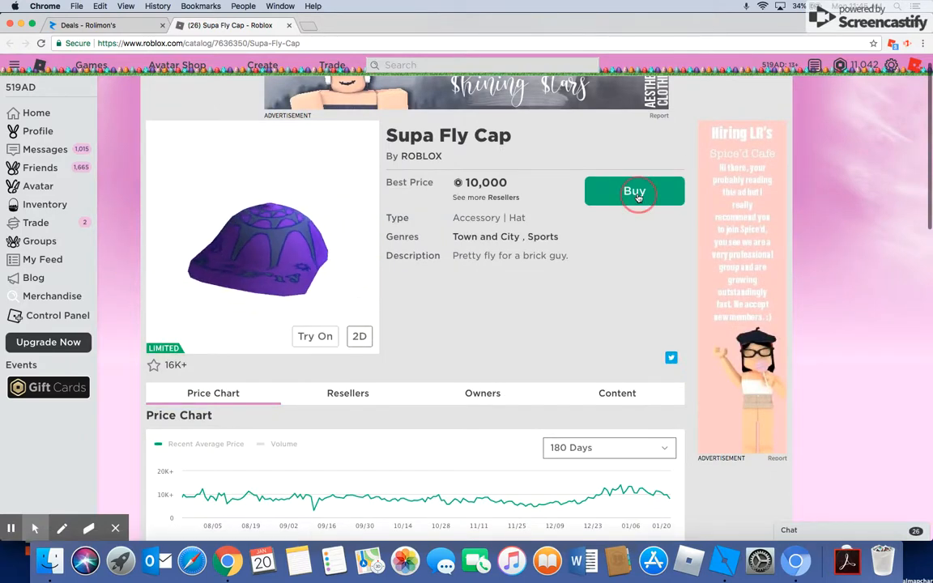
# Buy the Supa Fly Cap for 10,000 Robux and confirm the purchase
pyautogui.click(635, 191)
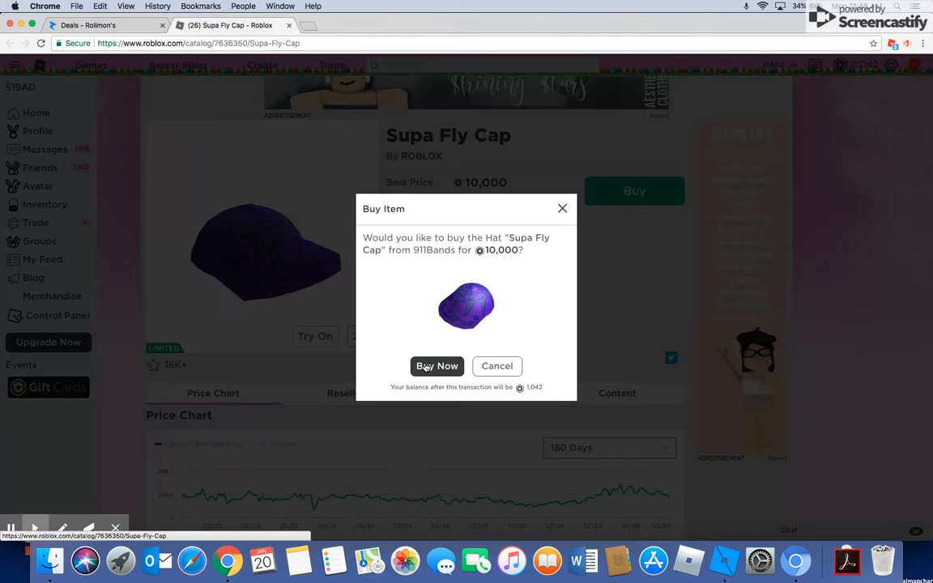
pyautogui.click(437, 365)
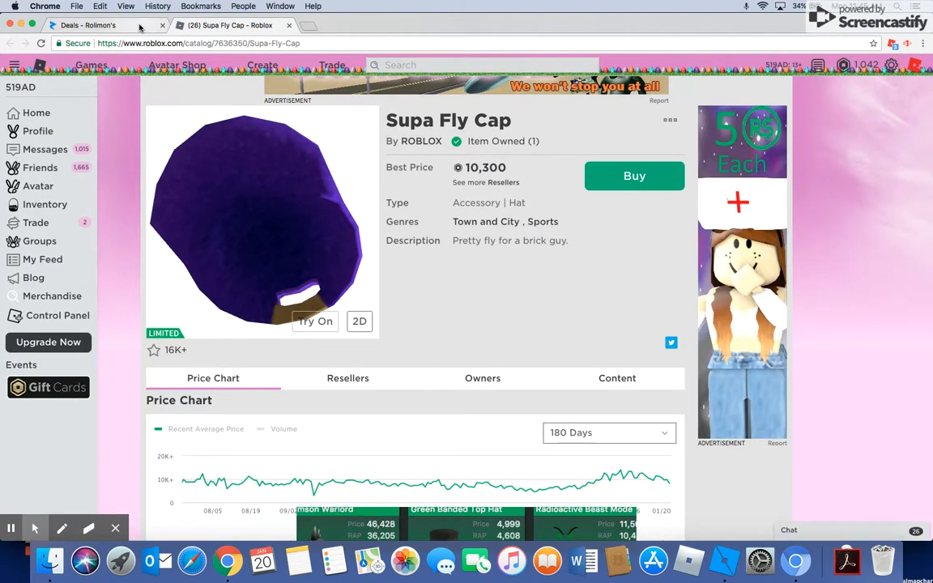
# Show the Rolimons deals page and open the signed-in player's account dropdown
pyautogui.click(97, 26)
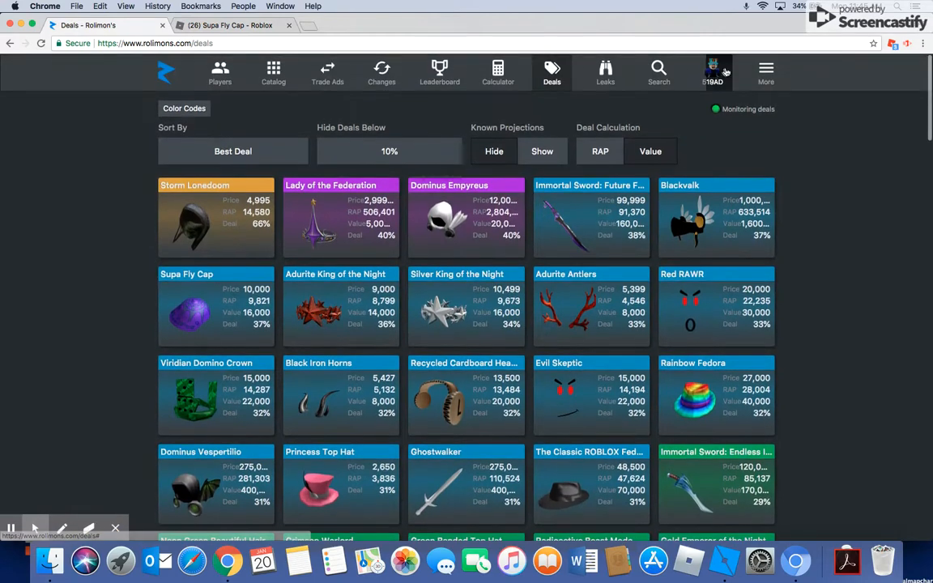
pyautogui.click(714, 69)
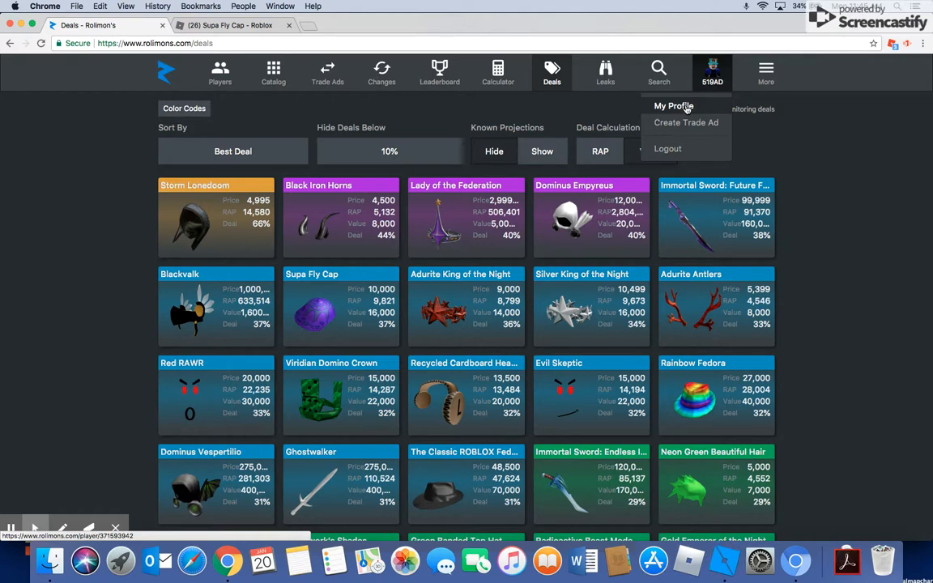
pyautogui.moveTo(661, 112)
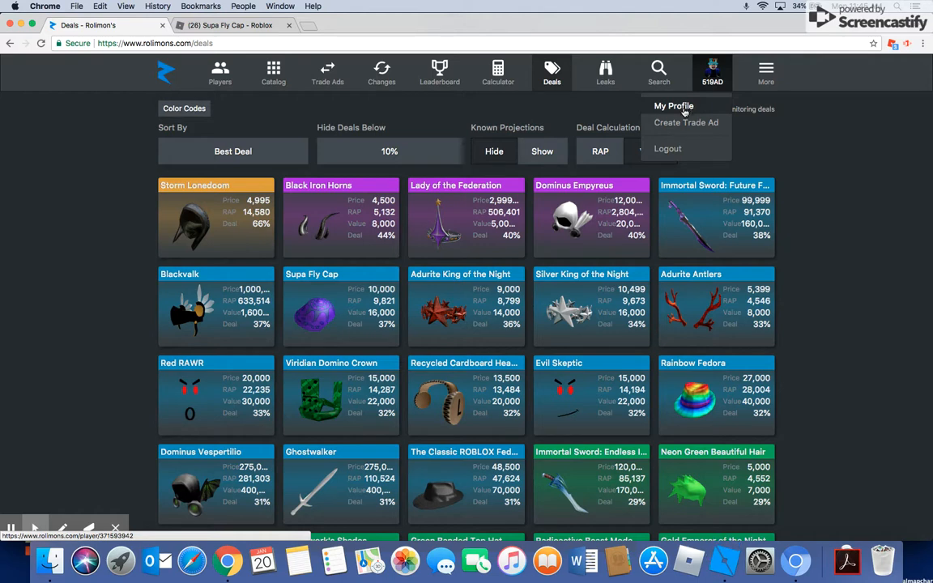
# View the Rolimons profile (value 88,822, RAP 62,060) then go to the Roblox trades page
pyautogui.click(674, 105)
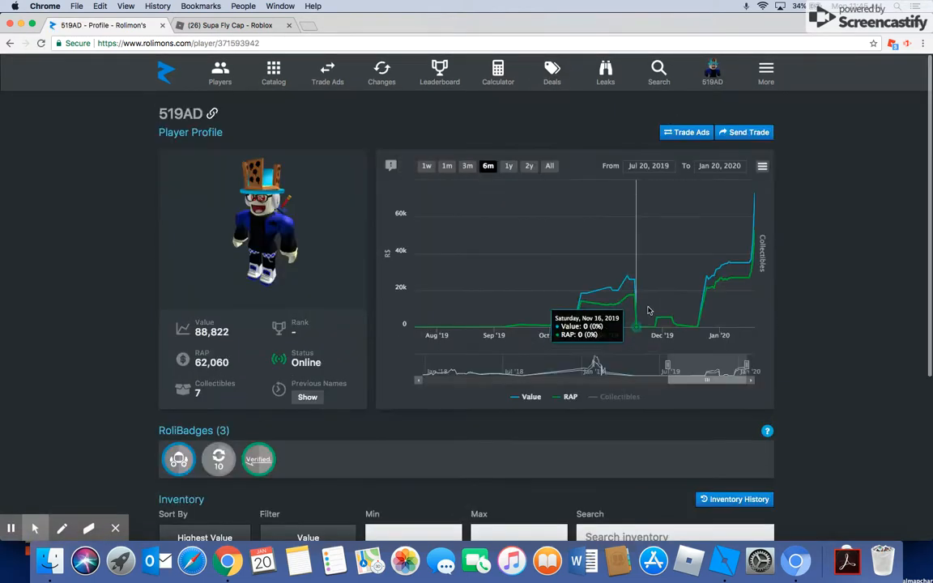
pyautogui.moveTo(754, 240)
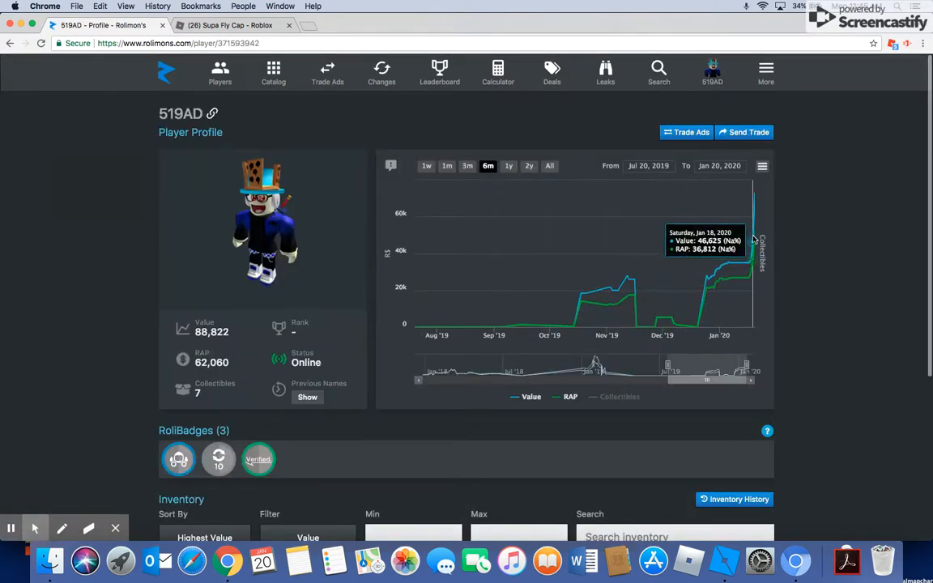
pyautogui.moveTo(751, 227)
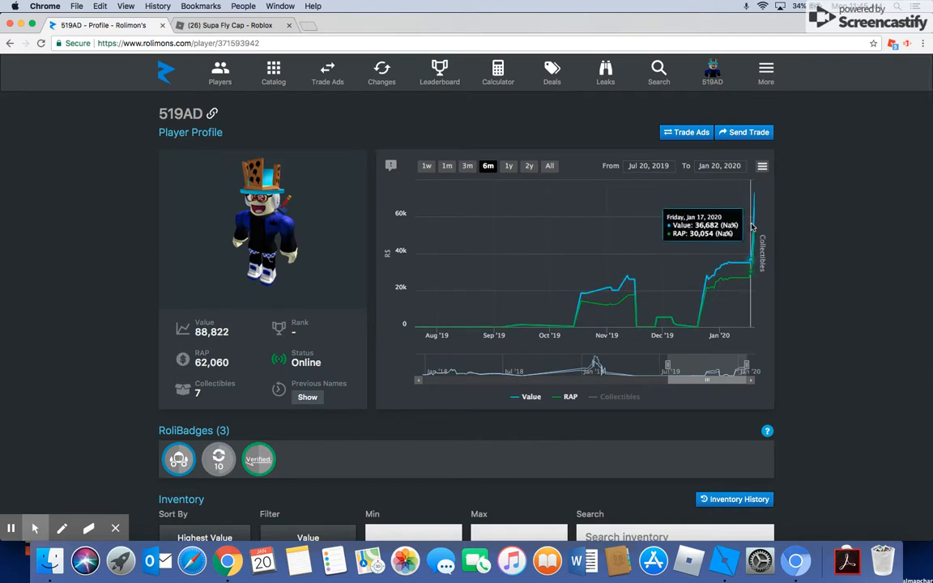
pyautogui.moveTo(745, 220)
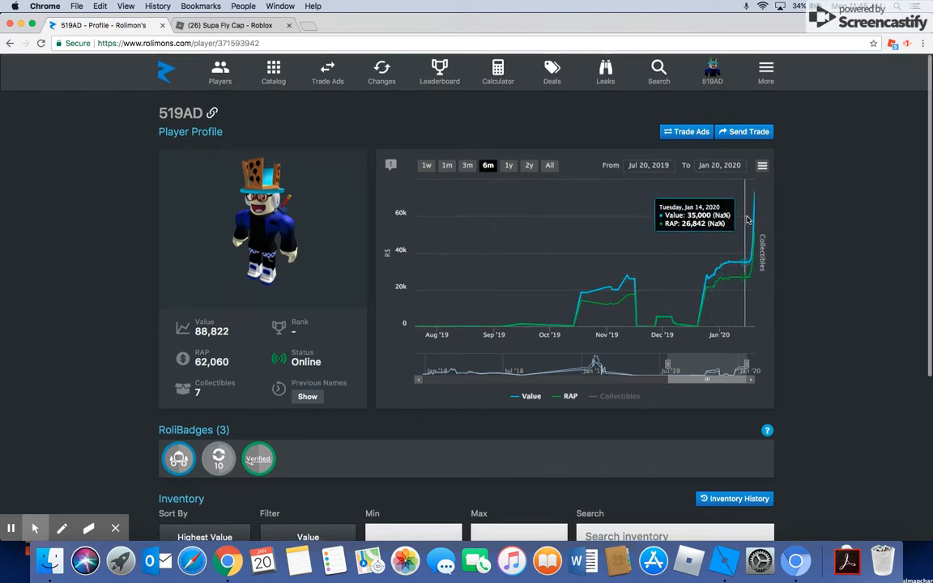
pyautogui.moveTo(758, 207)
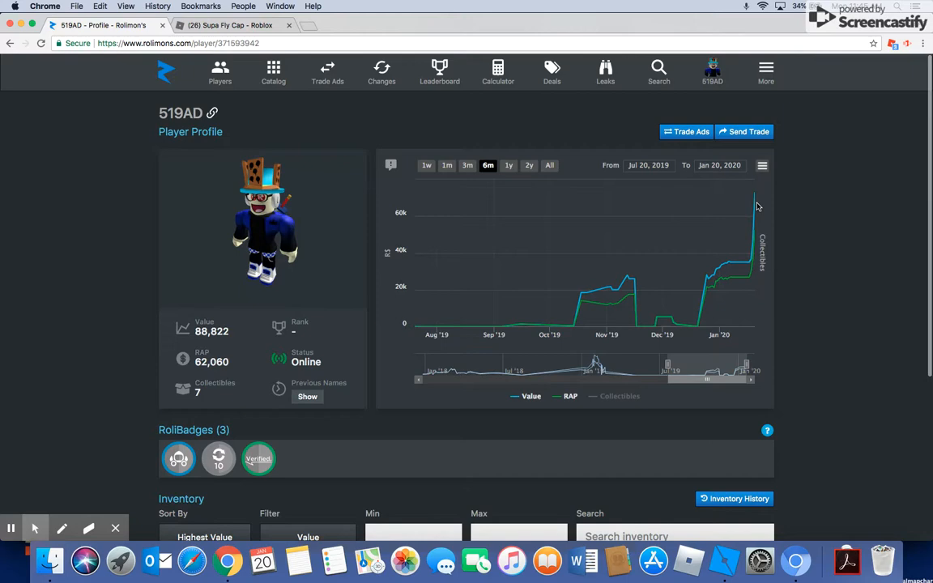
pyautogui.click(234, 26)
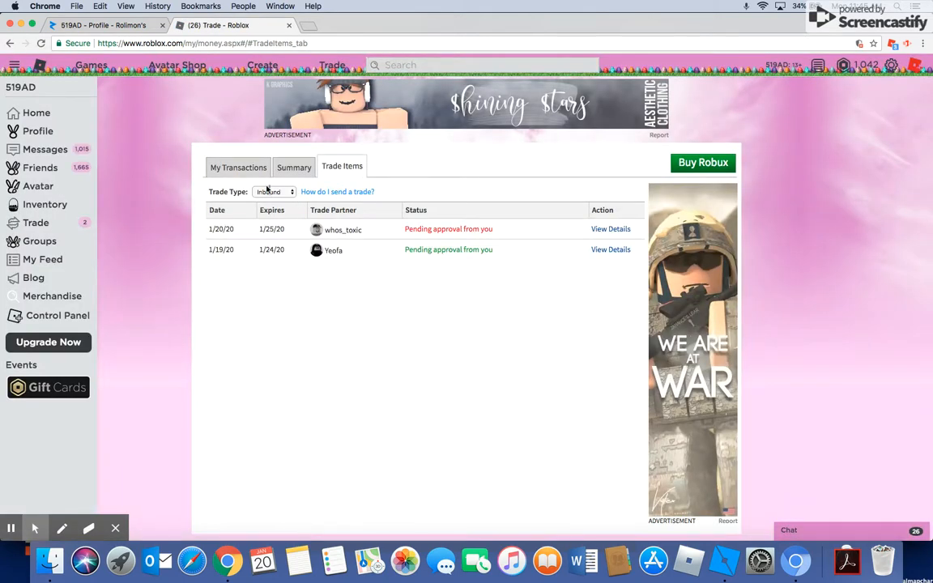
# Check the Robux summary for the past day, then go to My Transactions
pyautogui.click(293, 167)
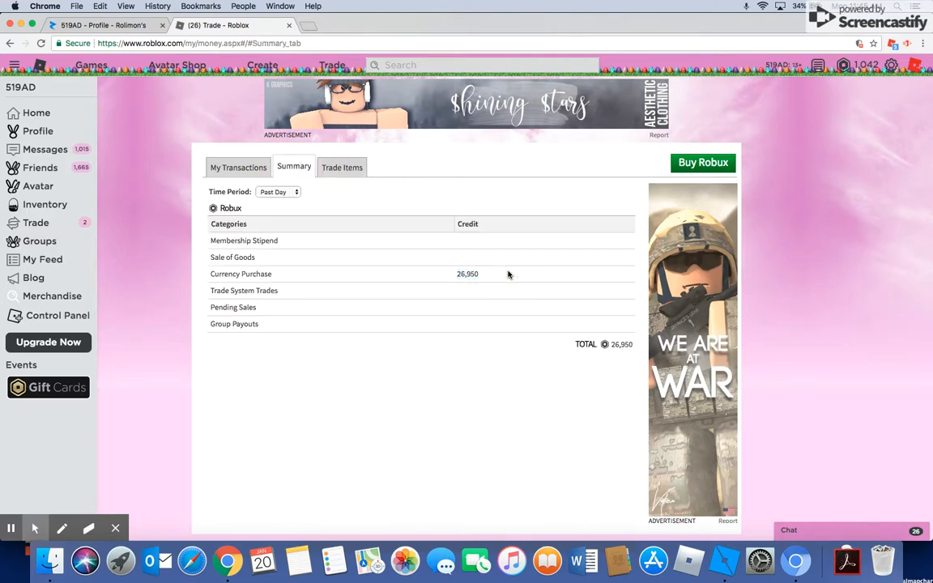
pyautogui.click(236, 166)
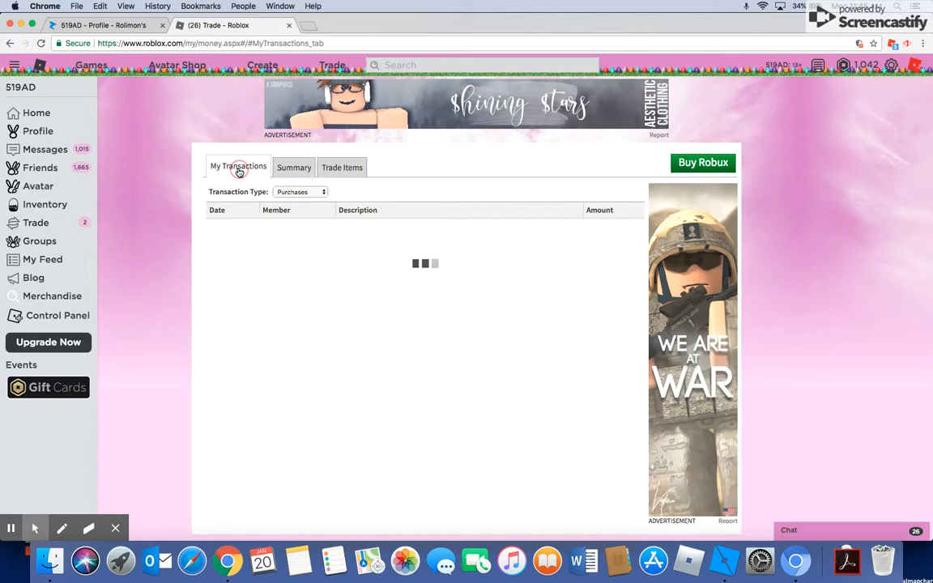
# List Purchases, with the 10,000-Robux Supa Fly Cap first, and scroll through them
pyautogui.click(301, 191)
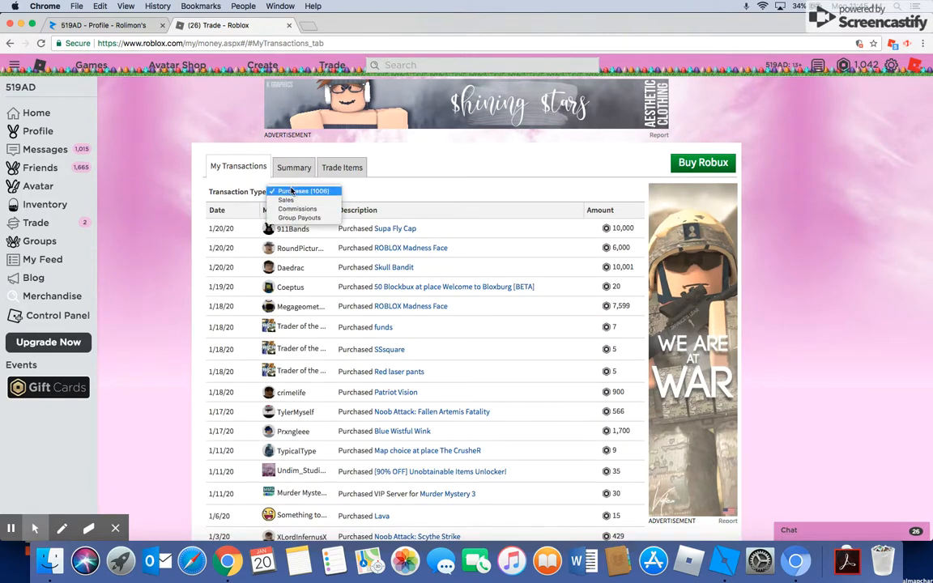
pyautogui.click(303, 191)
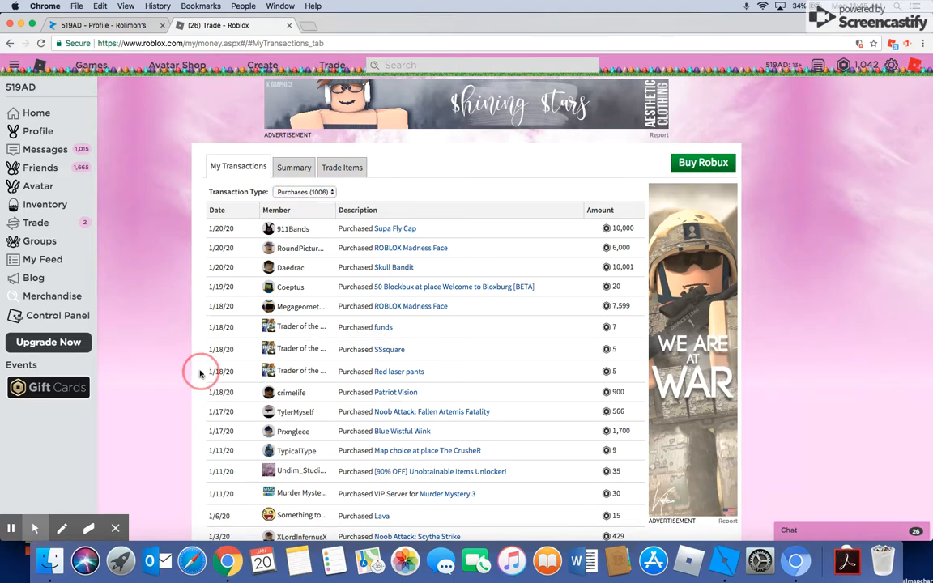
pyautogui.moveTo(222, 427)
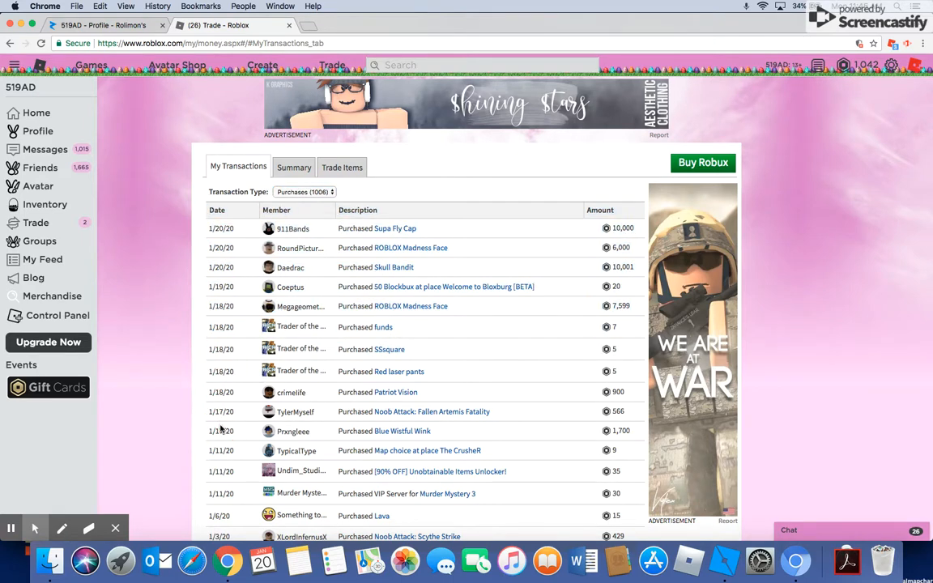
pyautogui.scroll(-3)
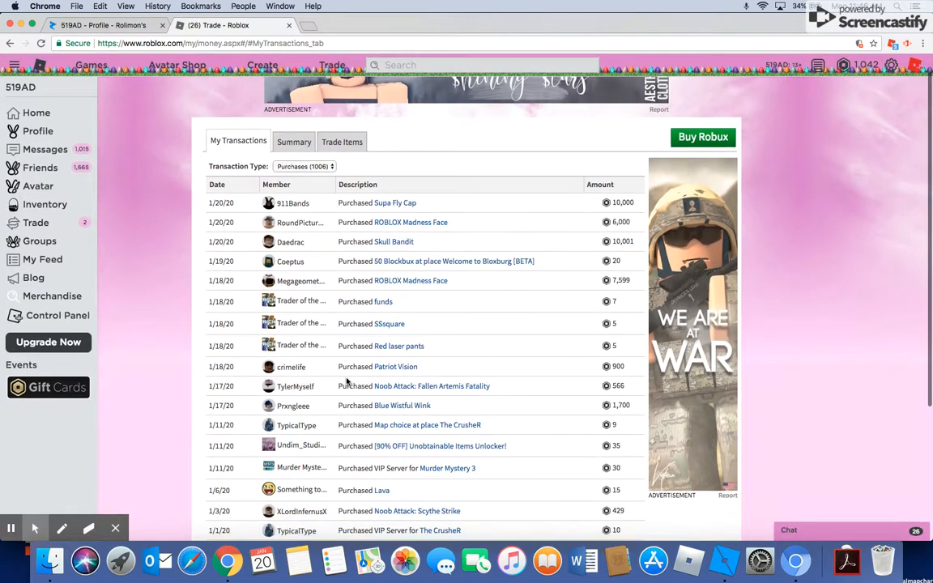
pyautogui.moveTo(395, 366)
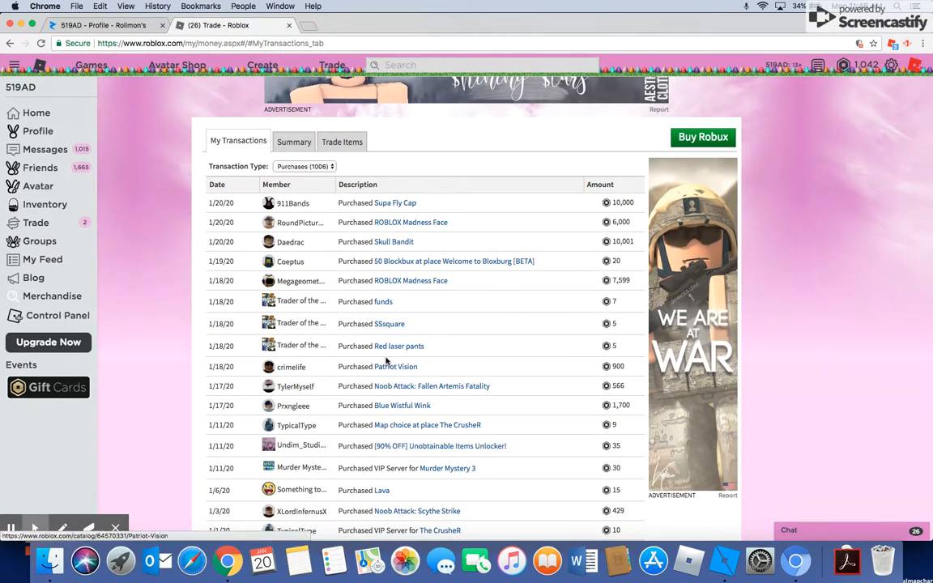
pyautogui.moveTo(408, 285)
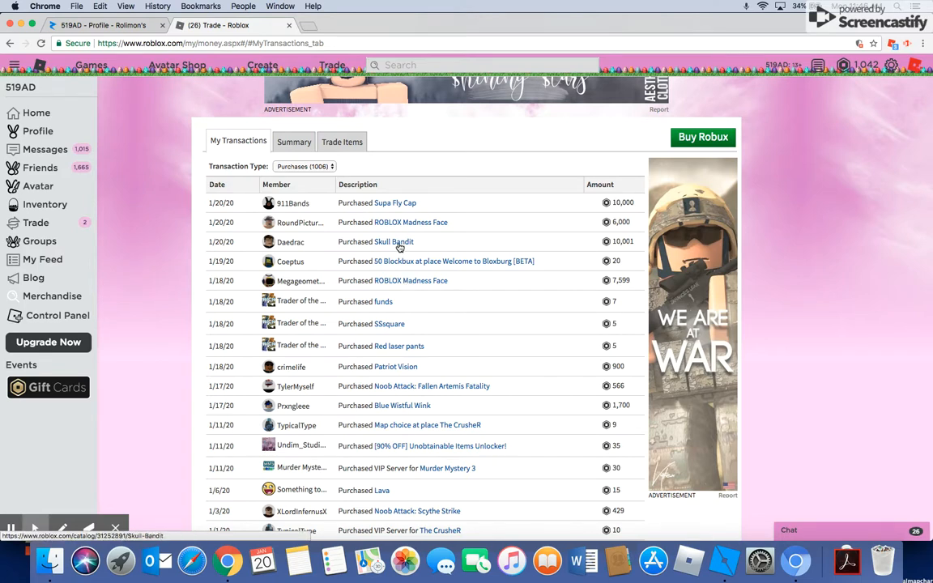
pyautogui.moveTo(400, 226)
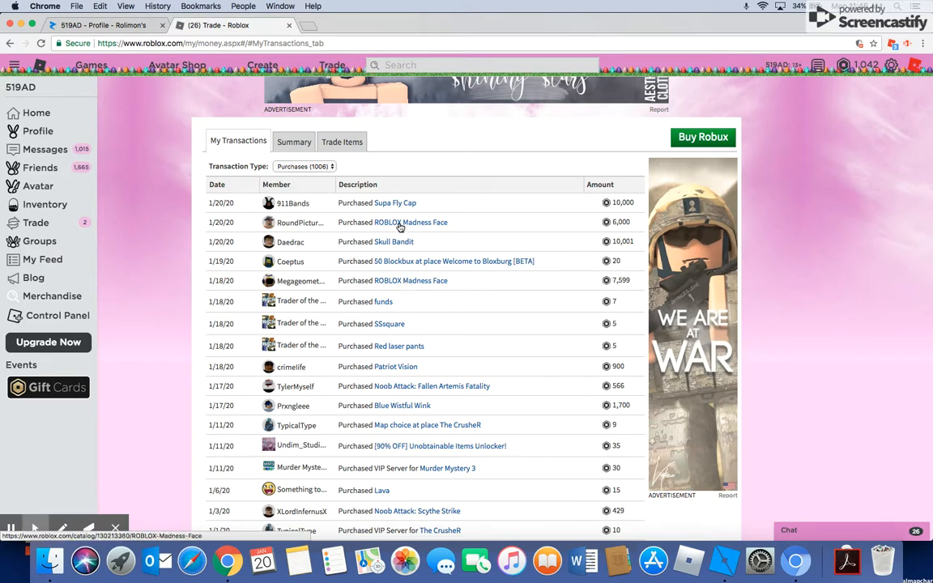
pyautogui.moveTo(395, 204)
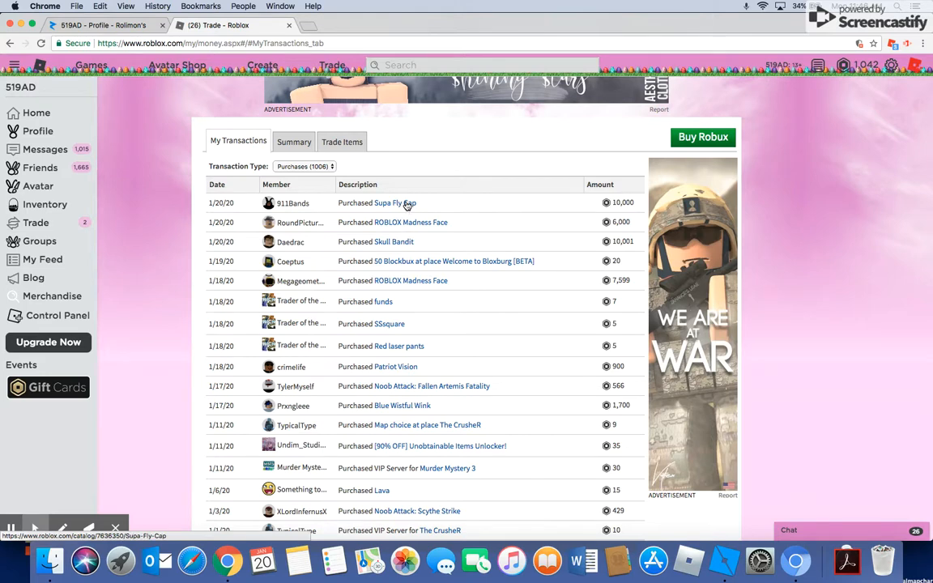
pyautogui.scroll(-3)
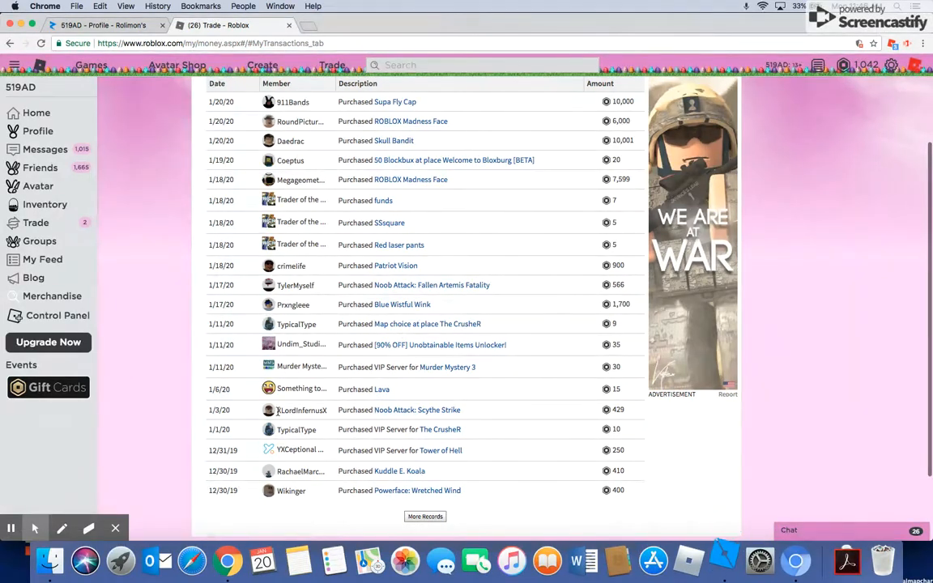
pyautogui.moveTo(419, 415)
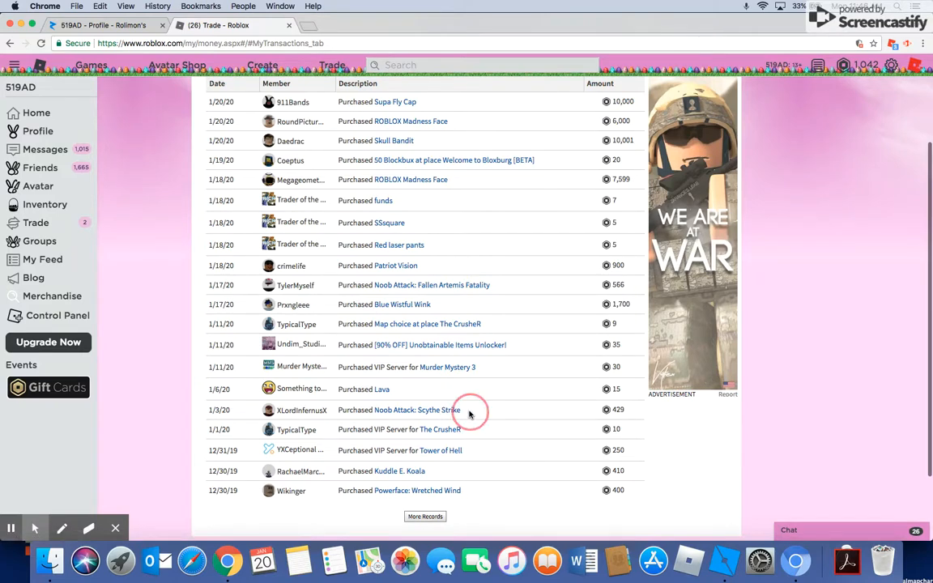
pyautogui.moveTo(425, 491)
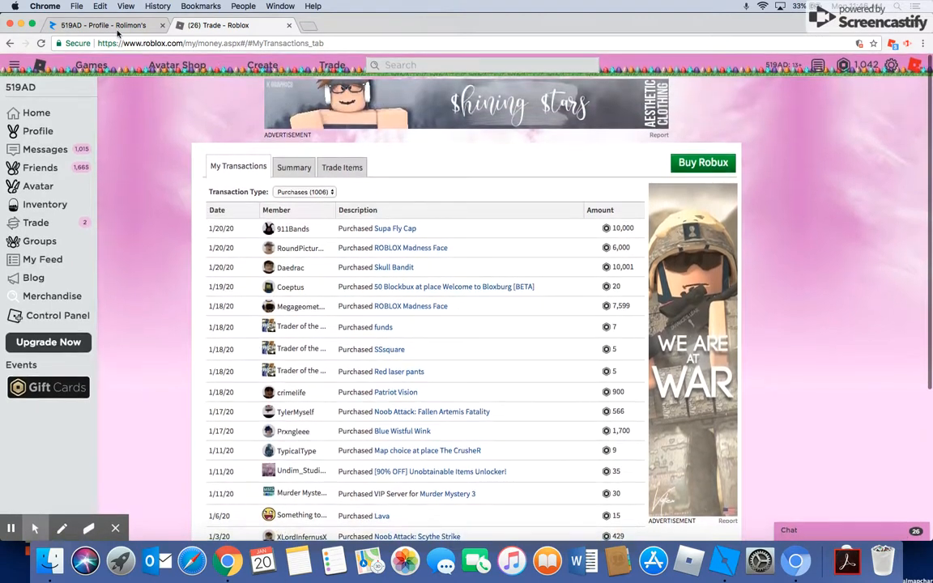
# Review the Rolimons profile inventory and value chart set to All, back to December 2018
pyautogui.click(89, 26)
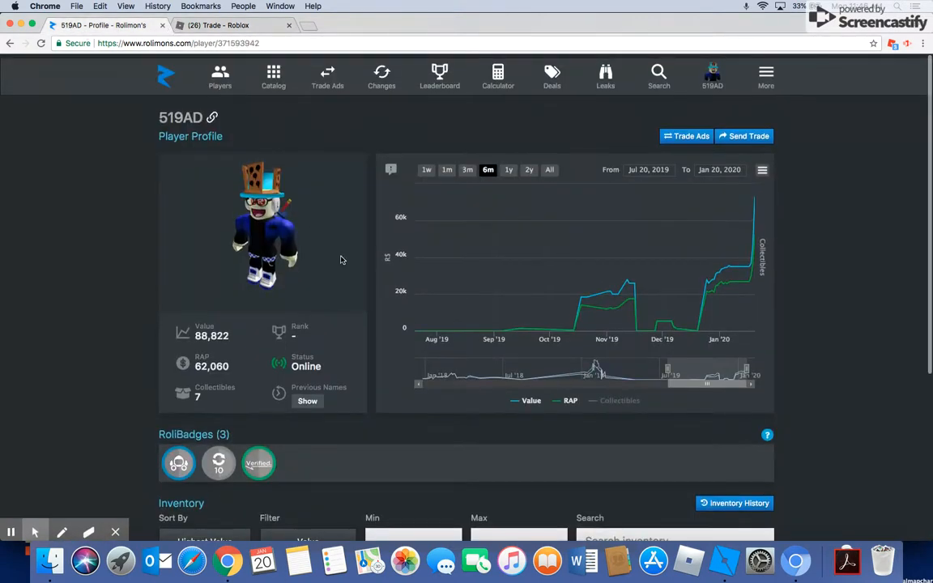
pyautogui.scroll(-3)
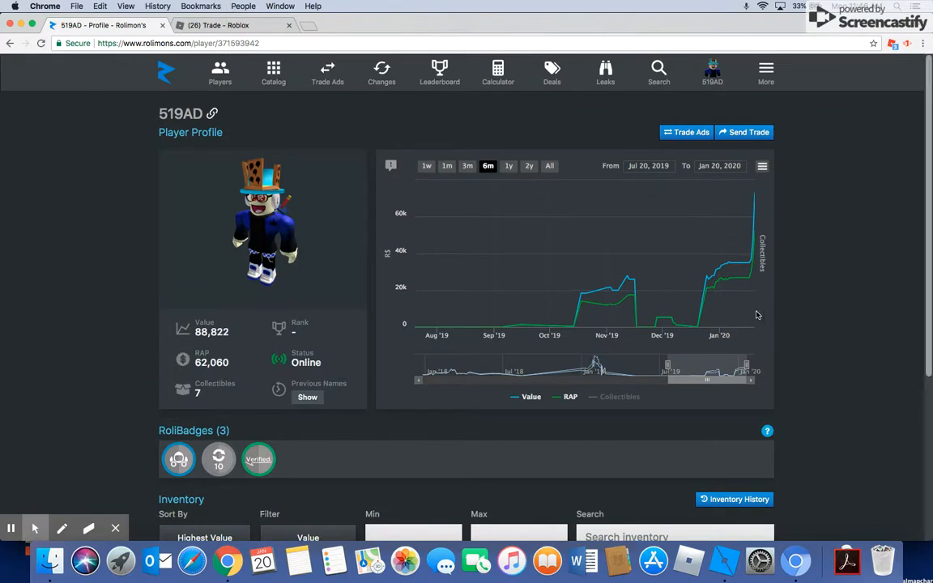
pyautogui.moveTo(706, 290)
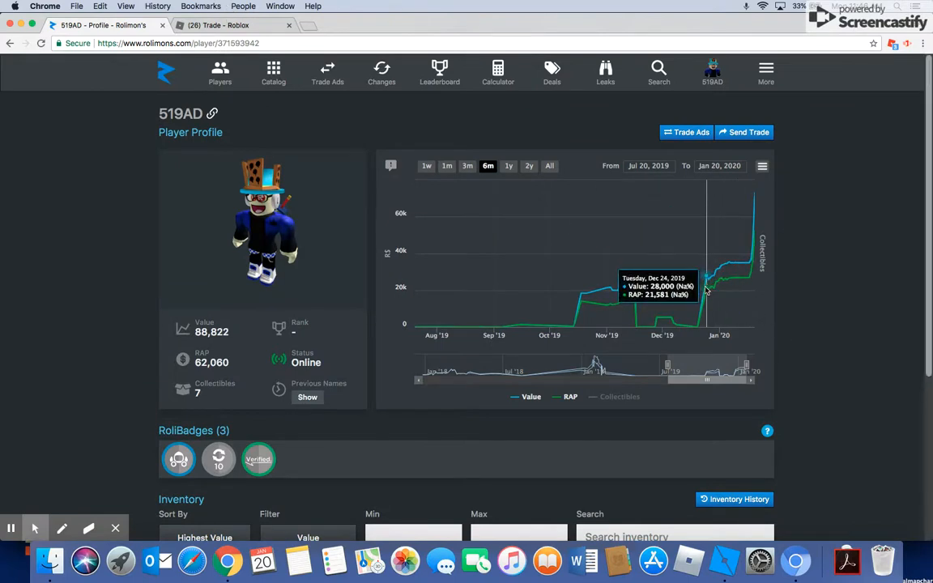
pyautogui.moveTo(753, 282)
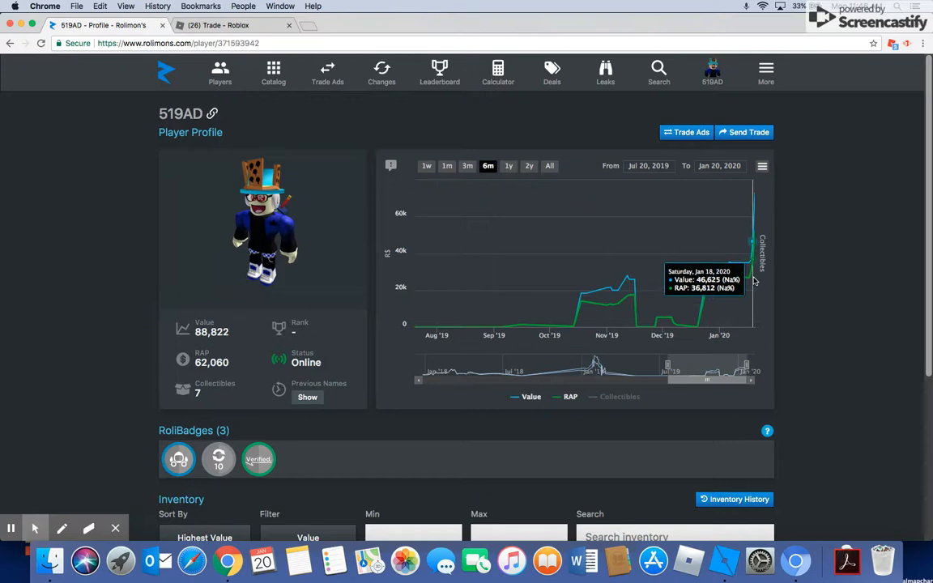
pyautogui.scroll(-3)
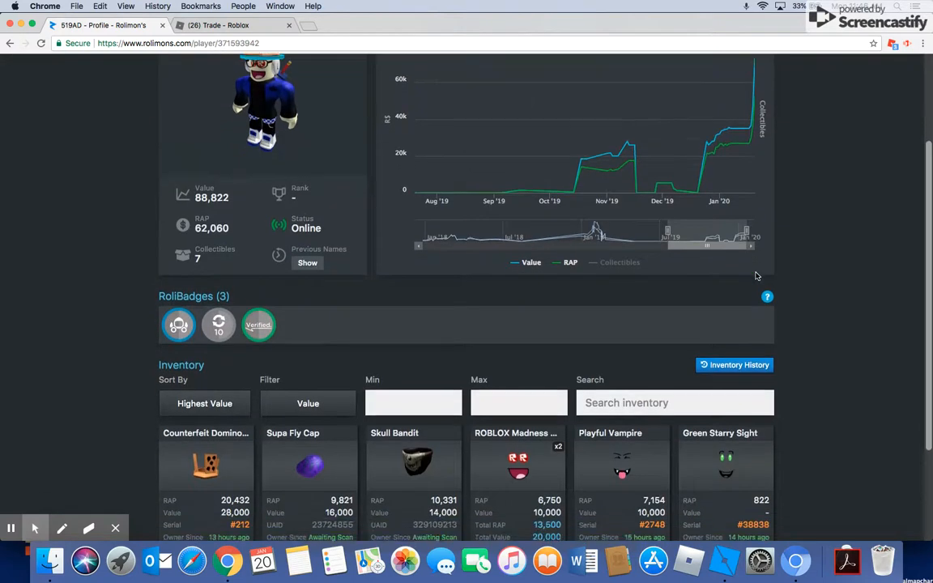
pyautogui.scroll(-3)
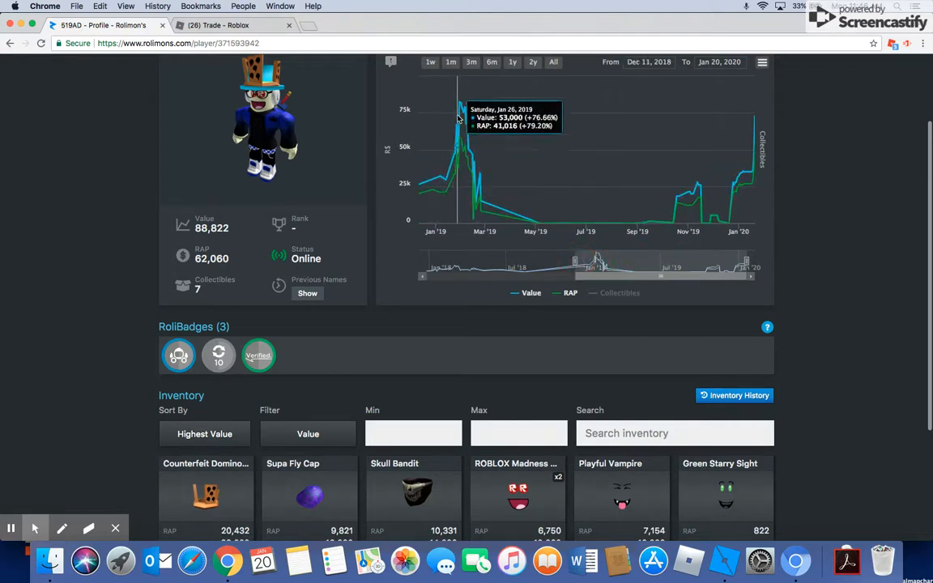
pyautogui.moveTo(774, 107)
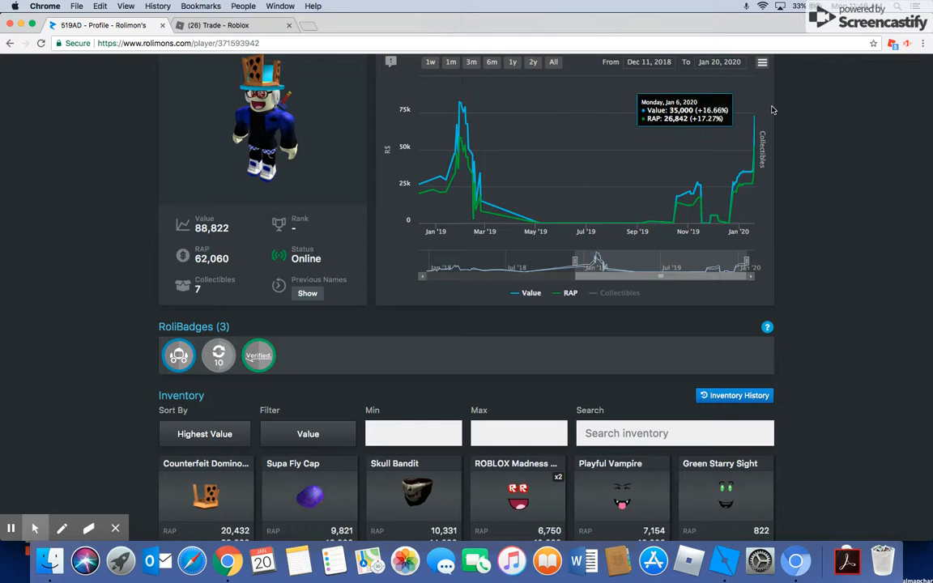
pyautogui.scroll(3)
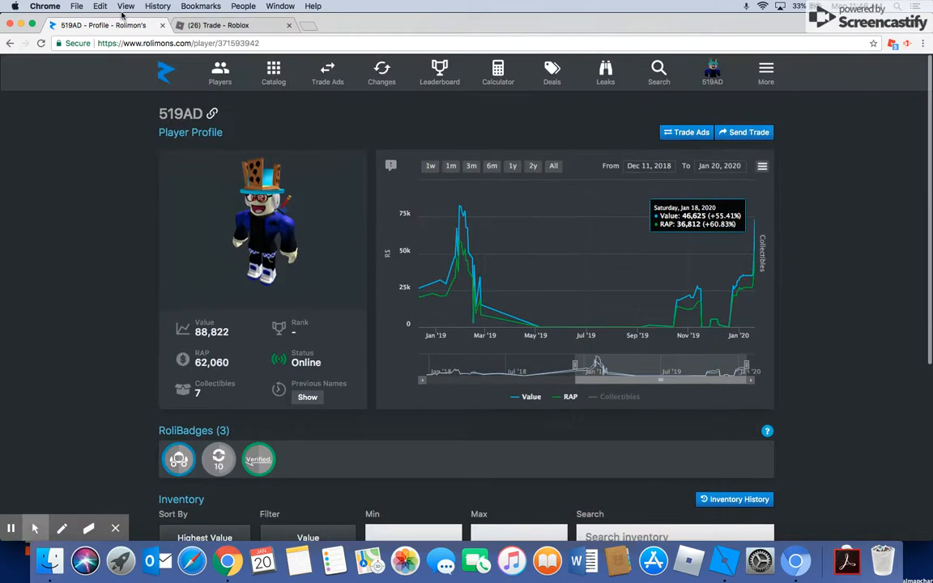
pyautogui.scroll(-3)
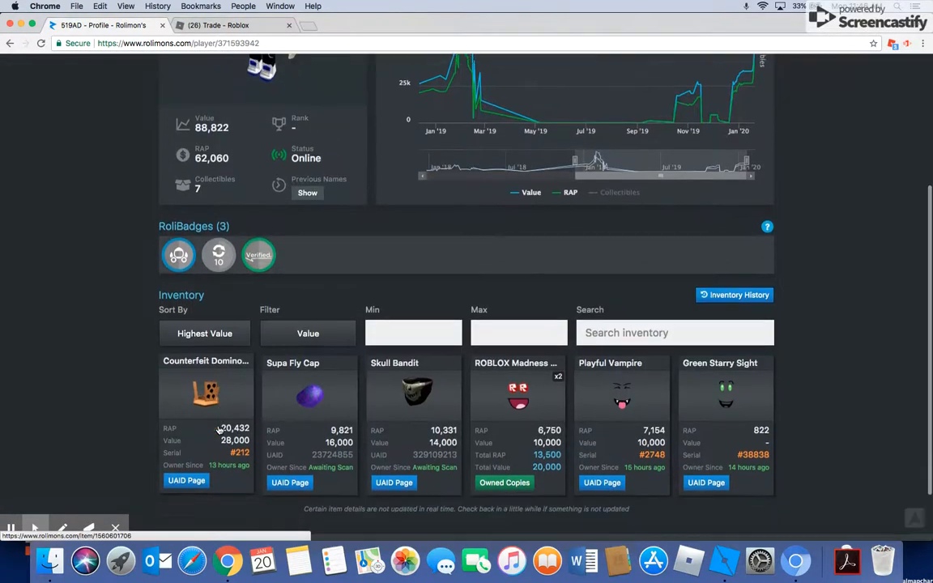
pyautogui.scroll(-3)
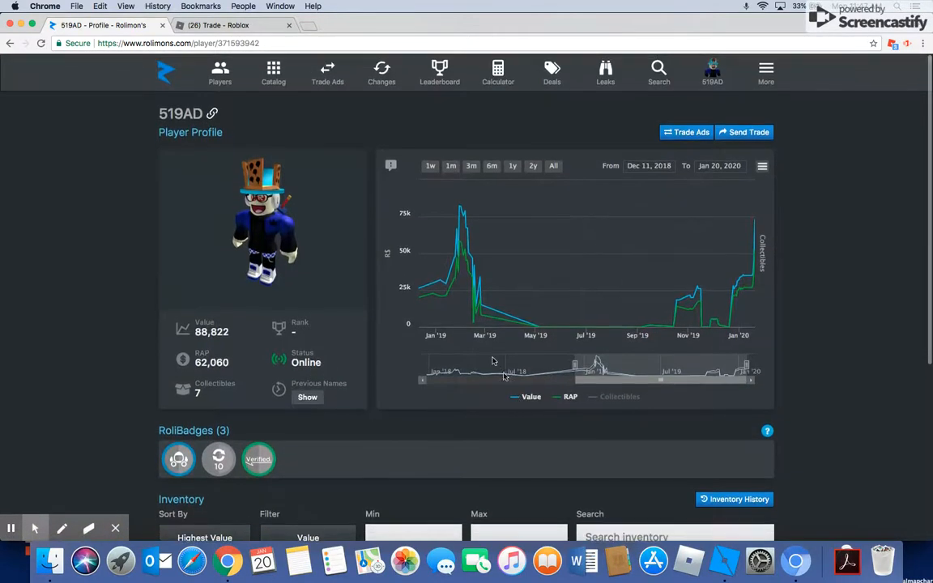
pyautogui.scroll(-3)
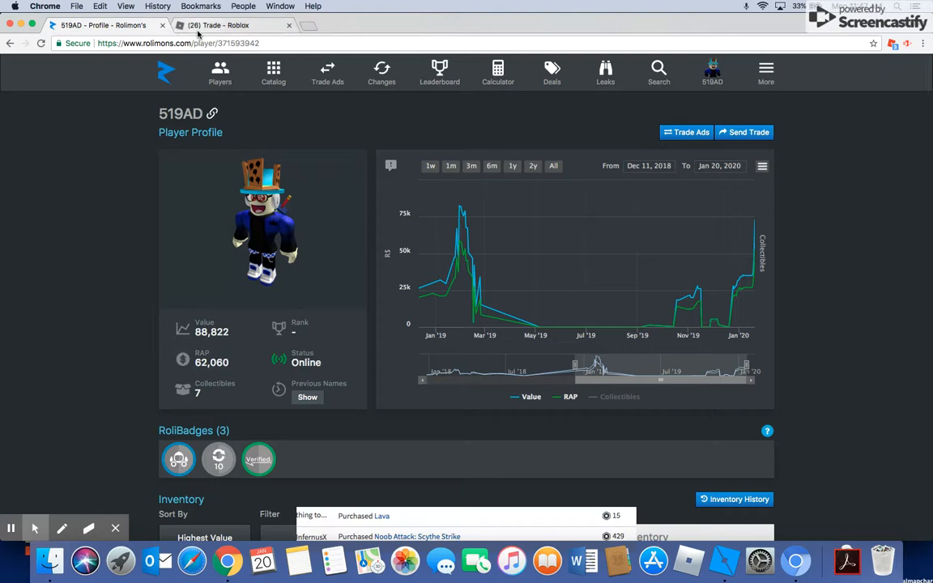
# Load older purchases back to December 2019 on Roblox, then return to the top of the list
pyautogui.click(219, 26)
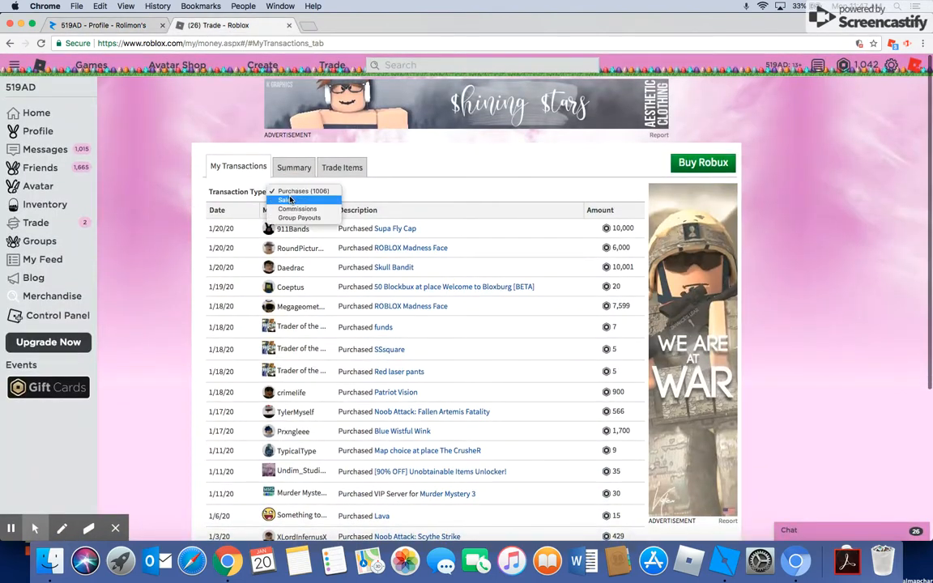
pyautogui.scroll(-3)
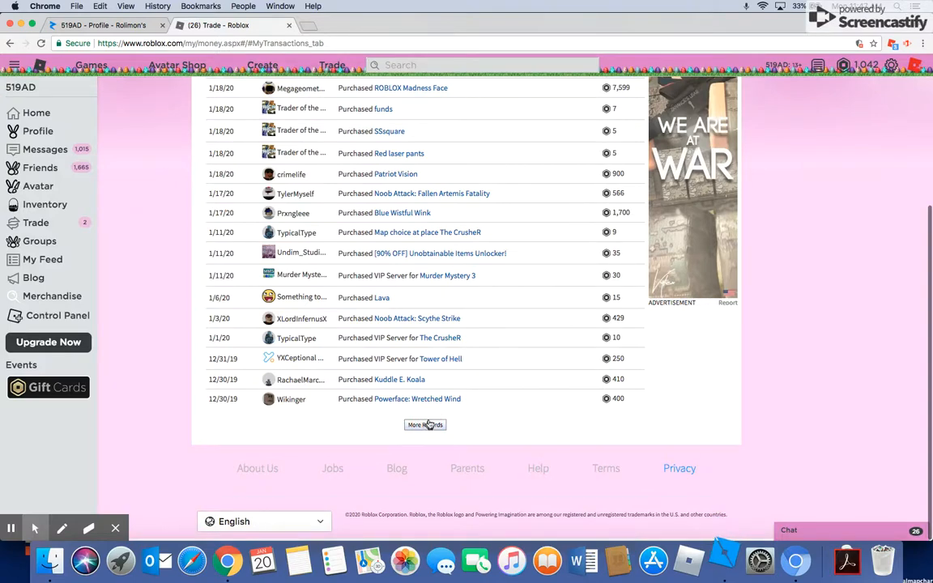
pyautogui.click(424, 424)
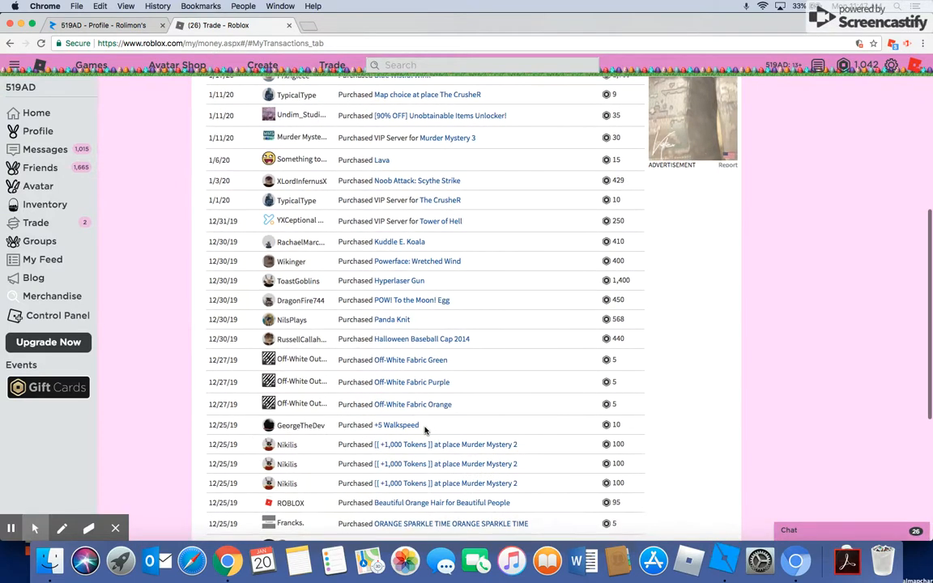
pyautogui.scroll(-3)
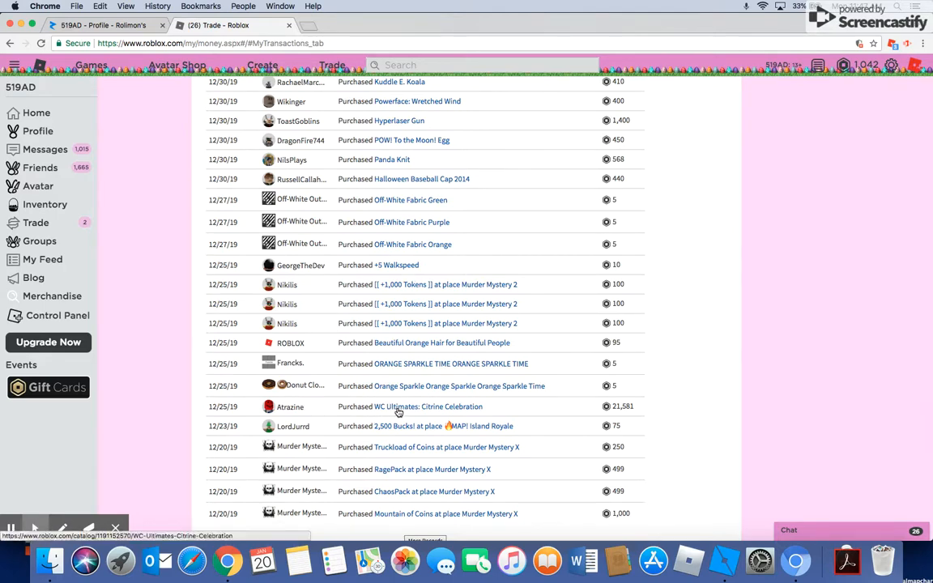
pyautogui.moveTo(515, 397)
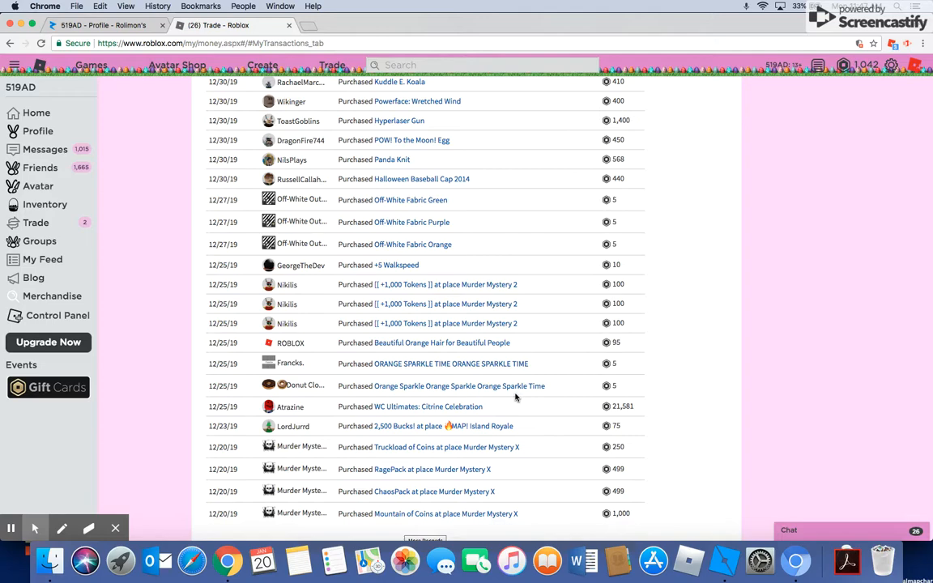
pyautogui.scroll(3)
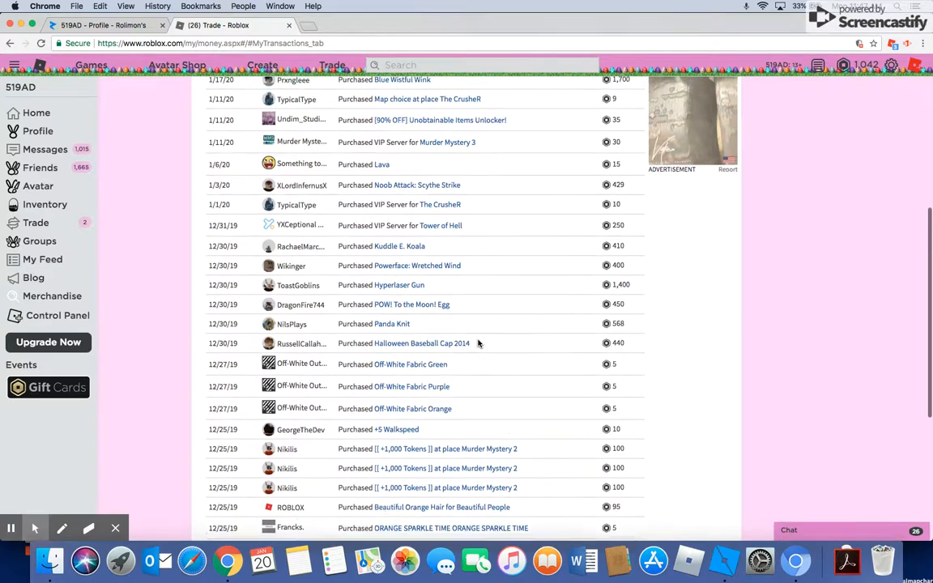
pyautogui.scroll(3)
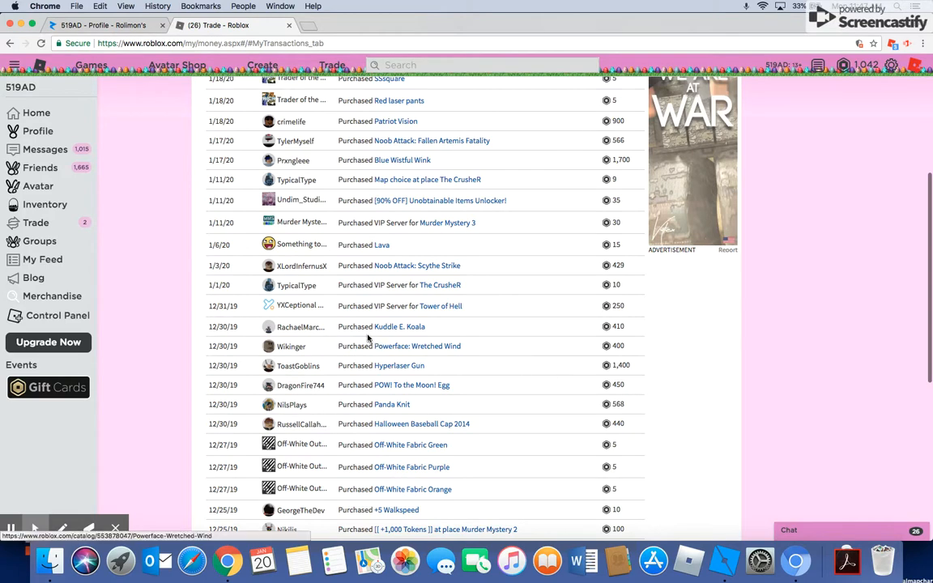
pyautogui.moveTo(514, 366)
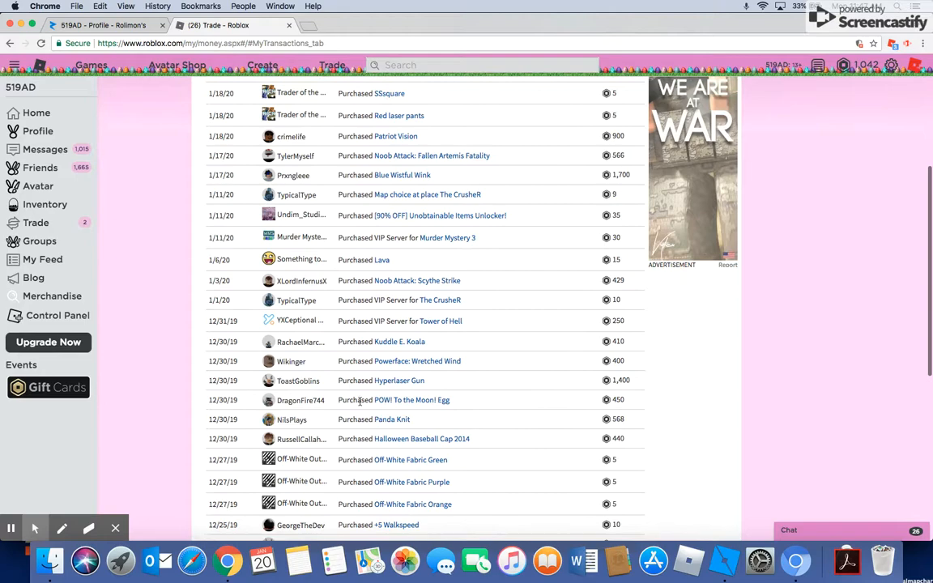
pyautogui.scroll(3)
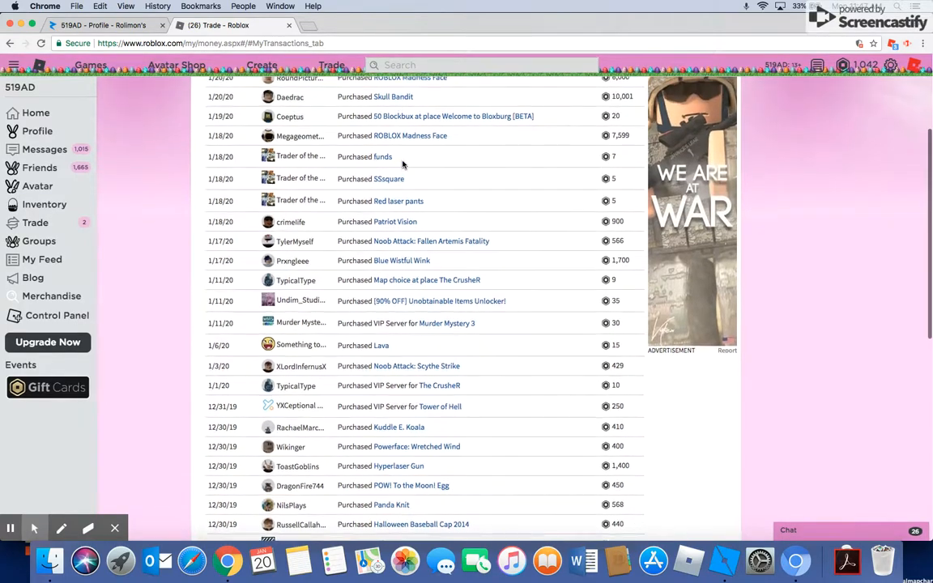
pyautogui.scroll(3)
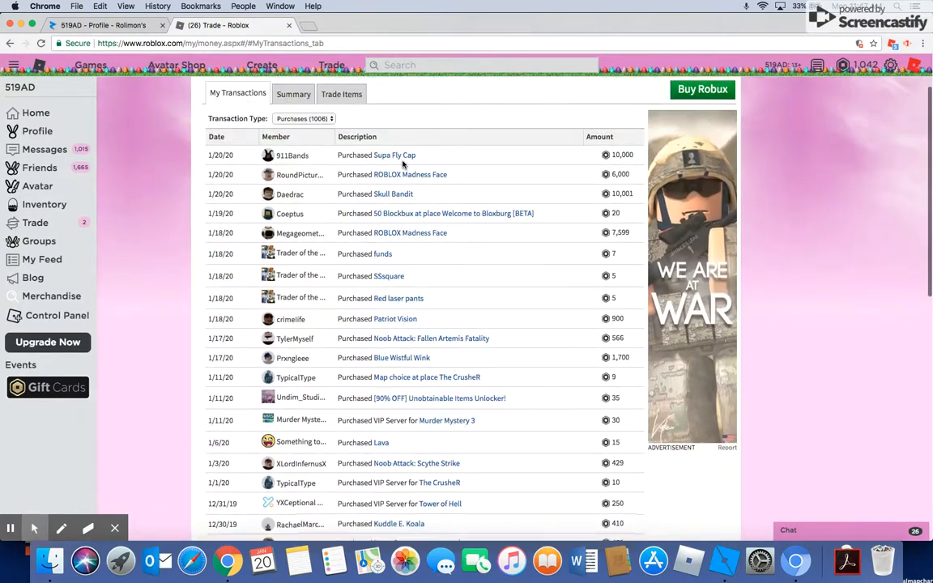
pyautogui.scroll(-3)
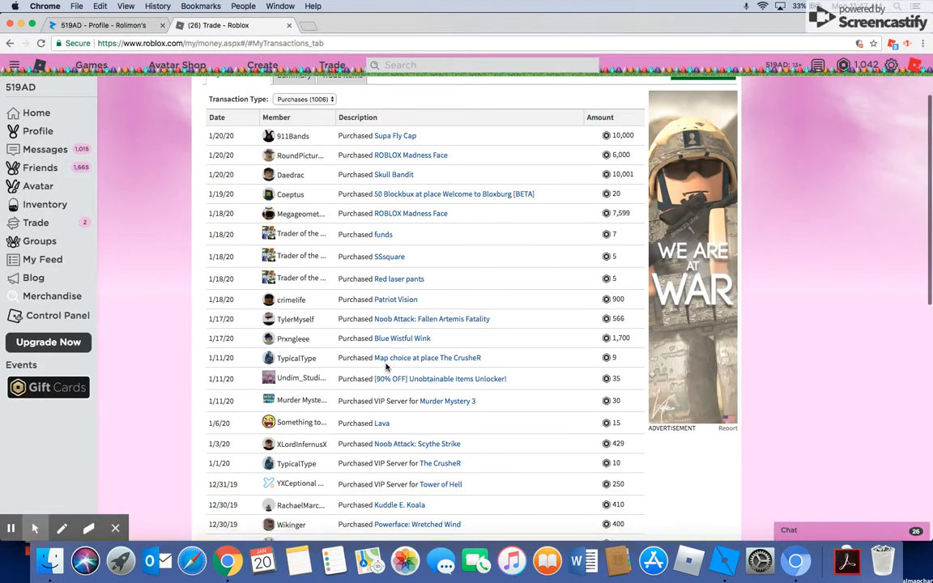
pyautogui.moveTo(518, 310)
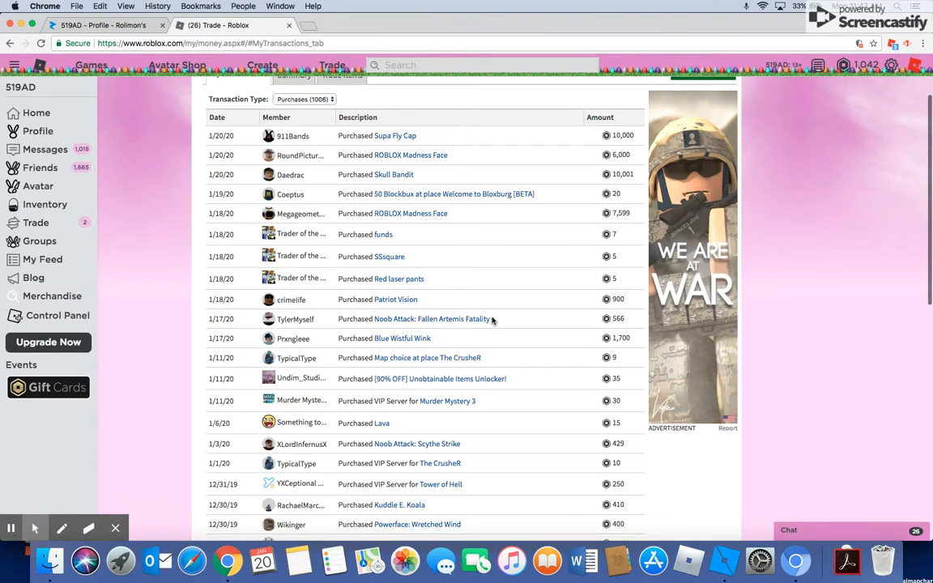
pyautogui.moveTo(386, 338)
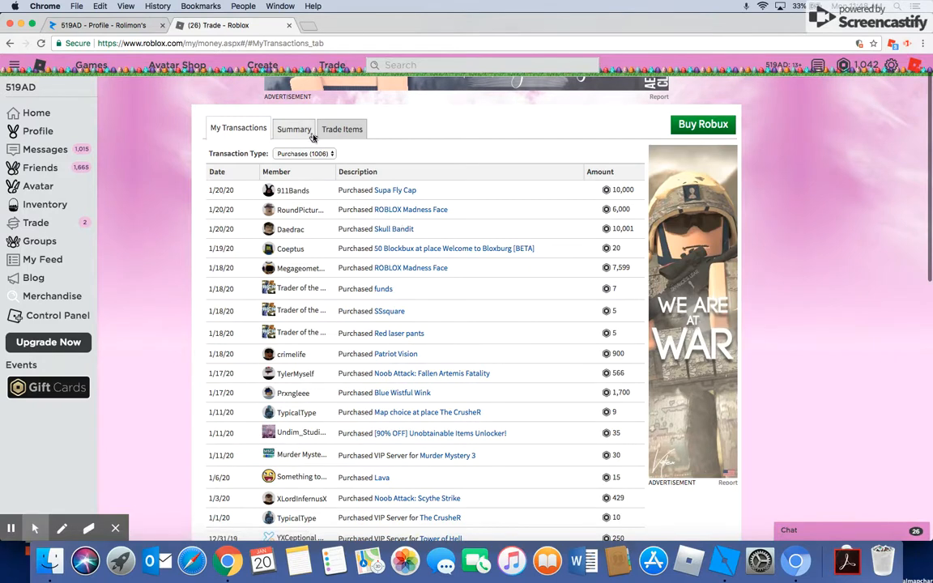
# Filter the Roblox trades list to Completed and scroll through it
pyautogui.click(340, 129)
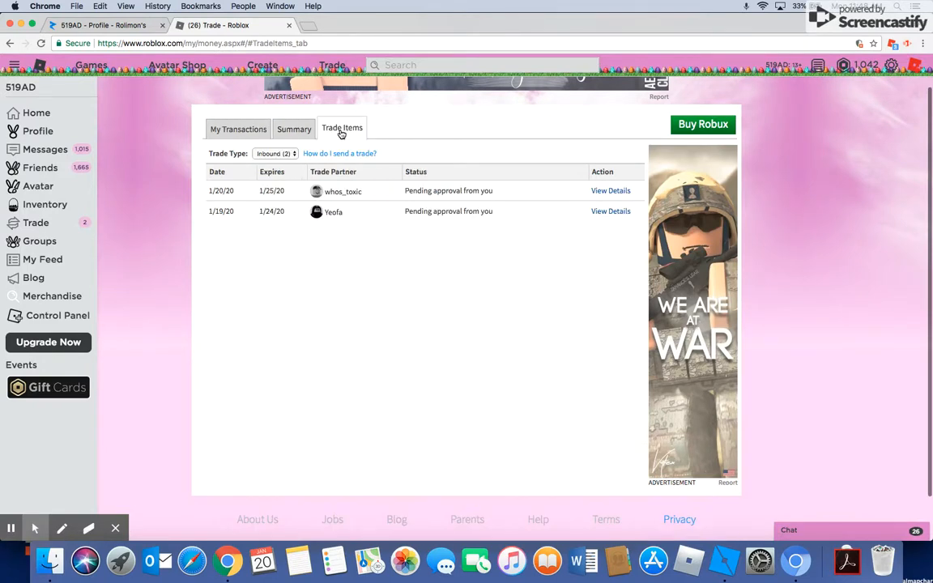
pyautogui.click(275, 152)
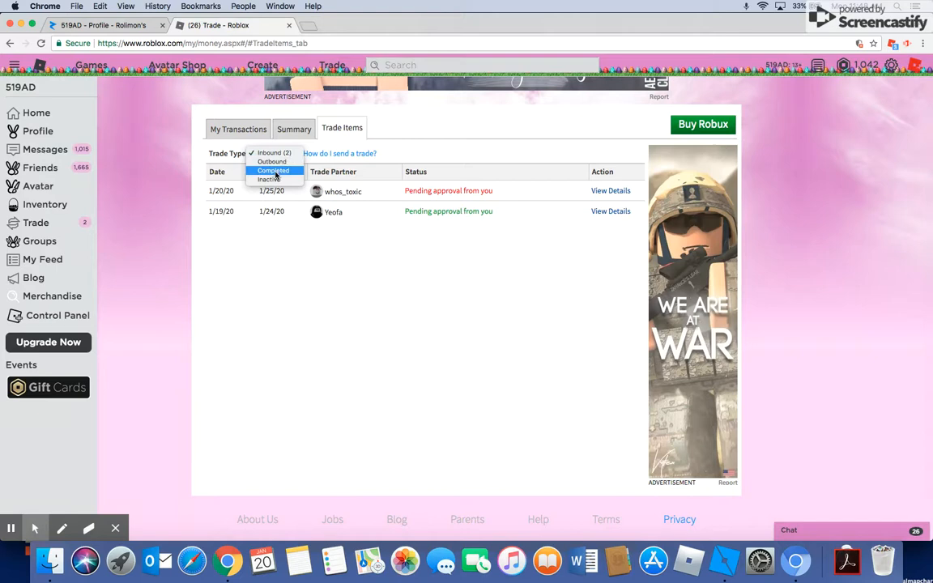
pyautogui.click(272, 170)
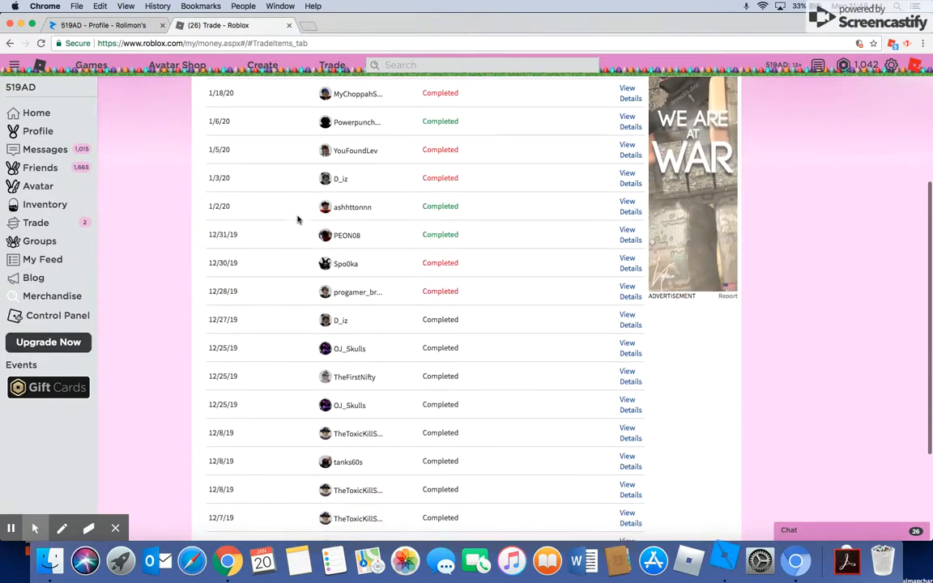
pyautogui.scroll(-3)
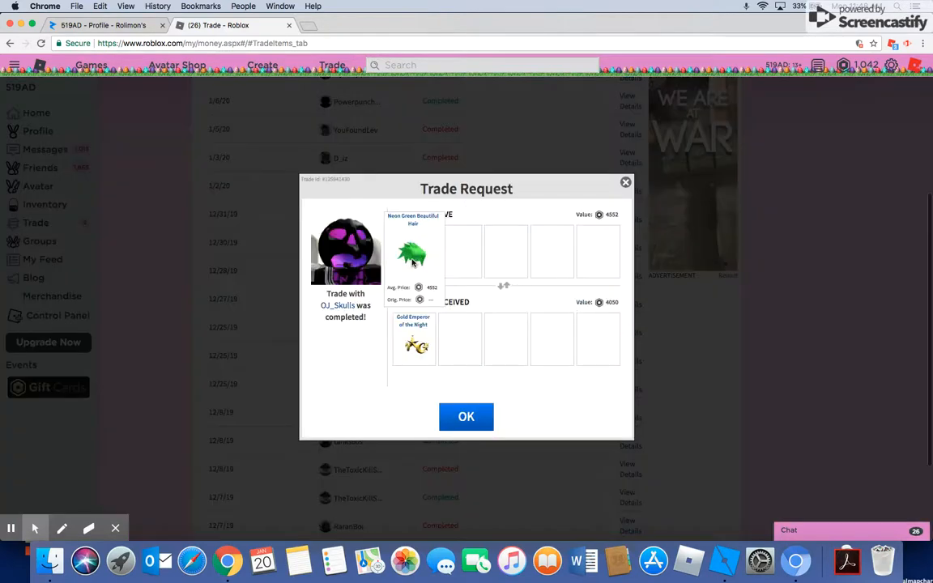
pyautogui.moveTo(624, 198)
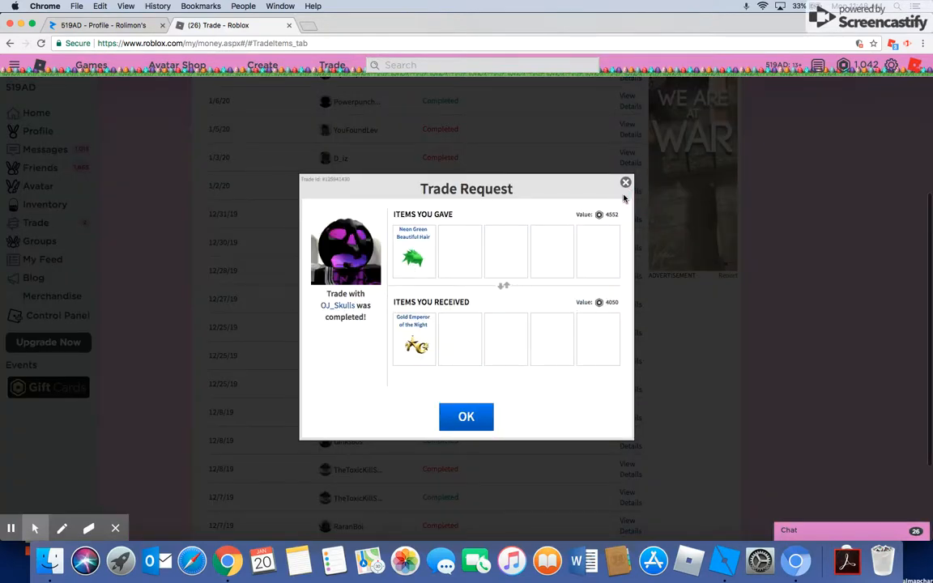
# Browse completed trades to the Viridian Domino Crown for Adurite King of the Night trade
pyautogui.click(467, 416)
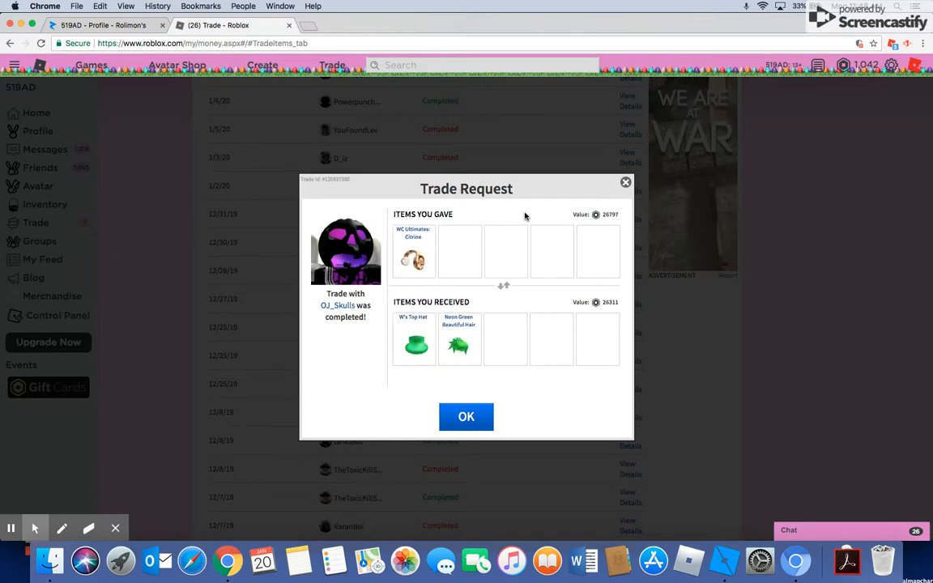
pyautogui.click(466, 416)
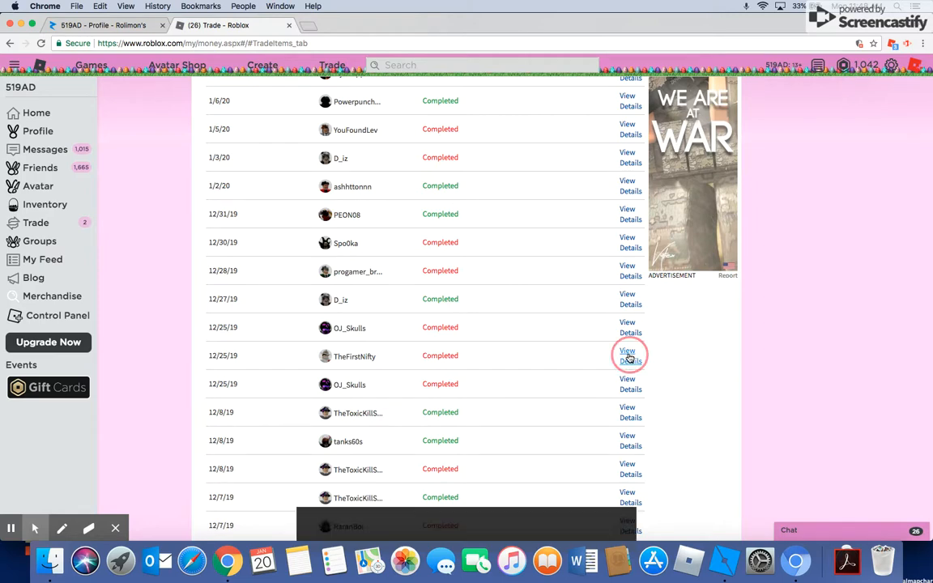
pyautogui.click(629, 356)
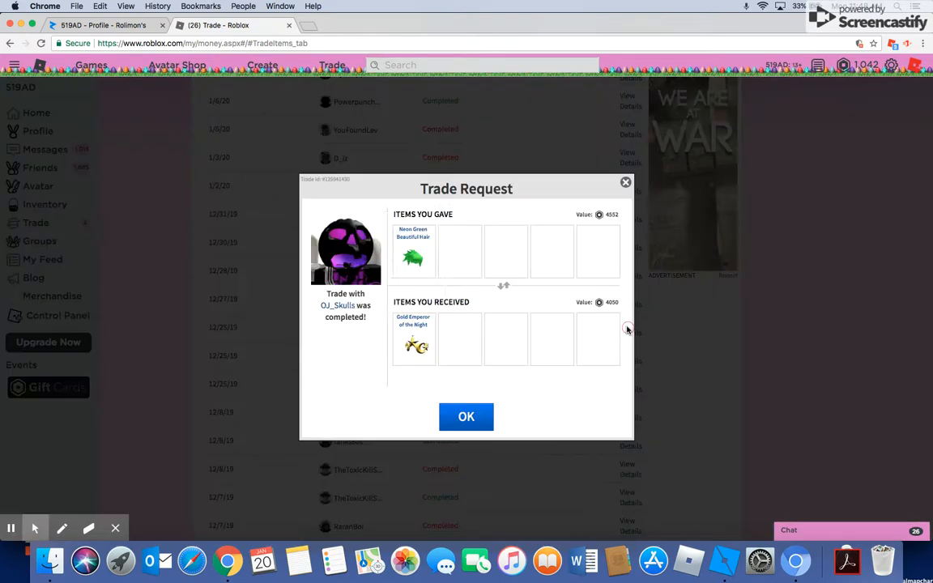
pyautogui.click(466, 416)
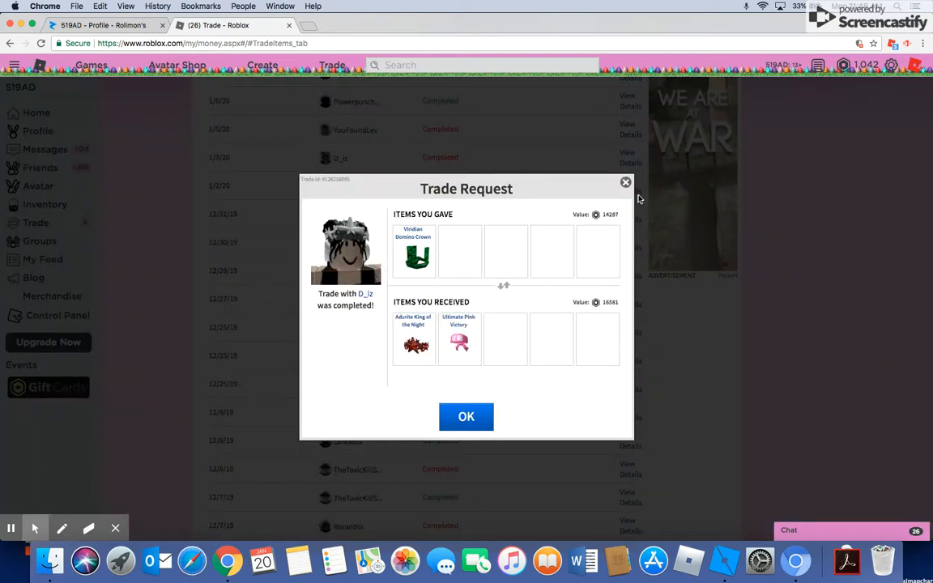
# Inspect the next completed trades one by one, including Dominus Formidulosus for Viridian Domino Crown
pyautogui.click(467, 418)
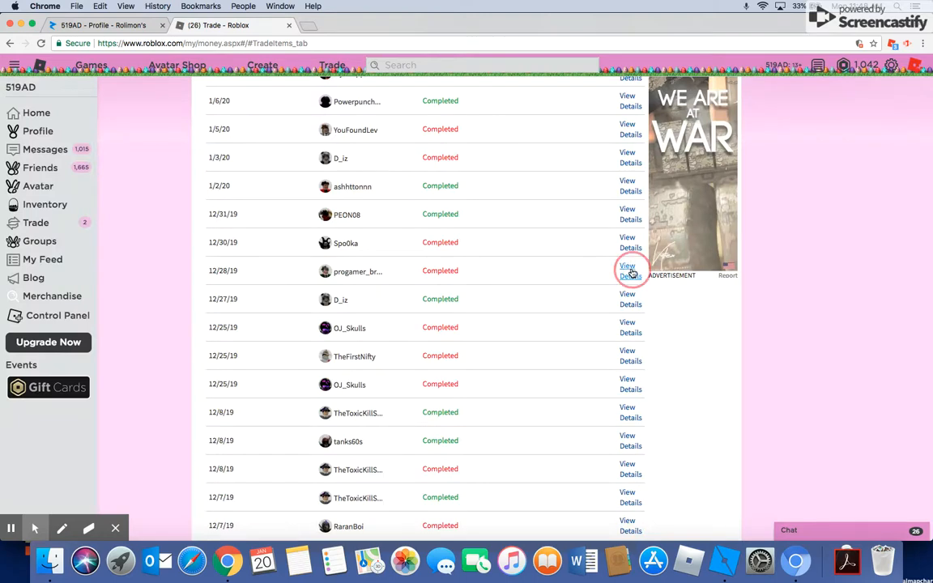
pyautogui.click(626, 271)
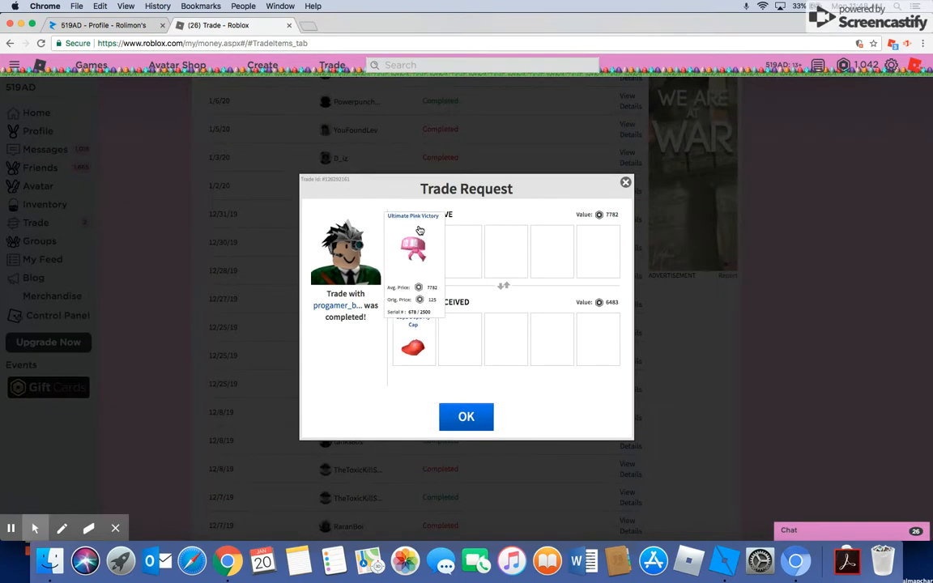
pyautogui.moveTo(413, 243)
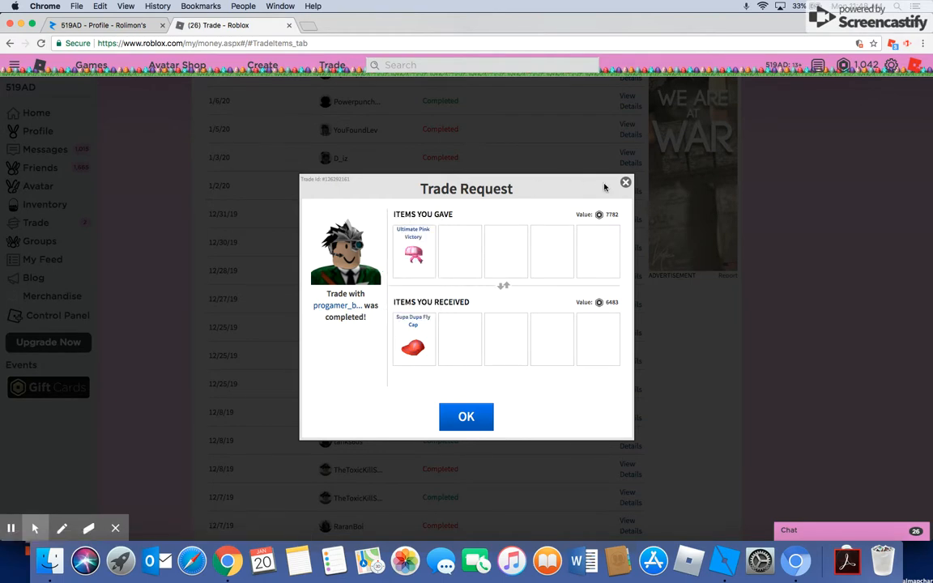
pyautogui.click(467, 416)
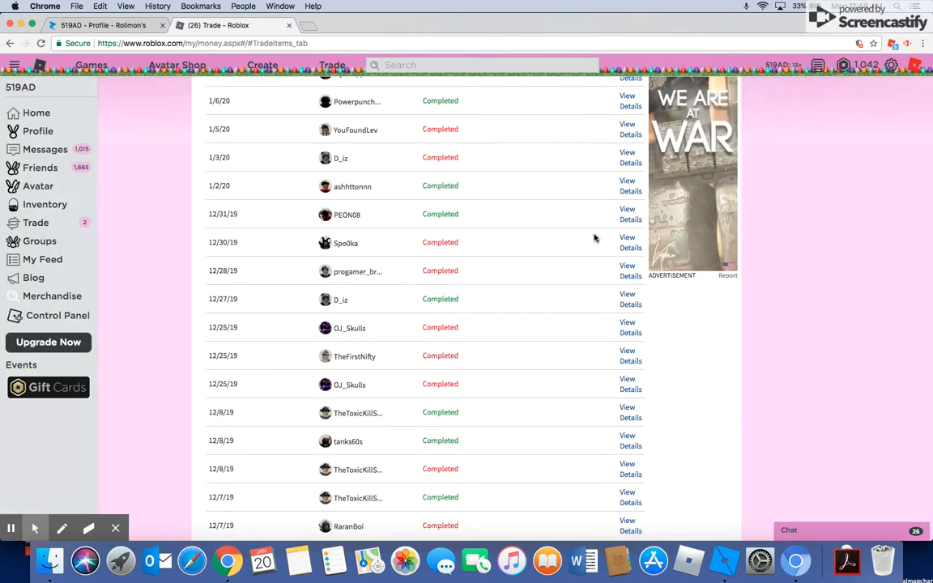
pyautogui.click(631, 243)
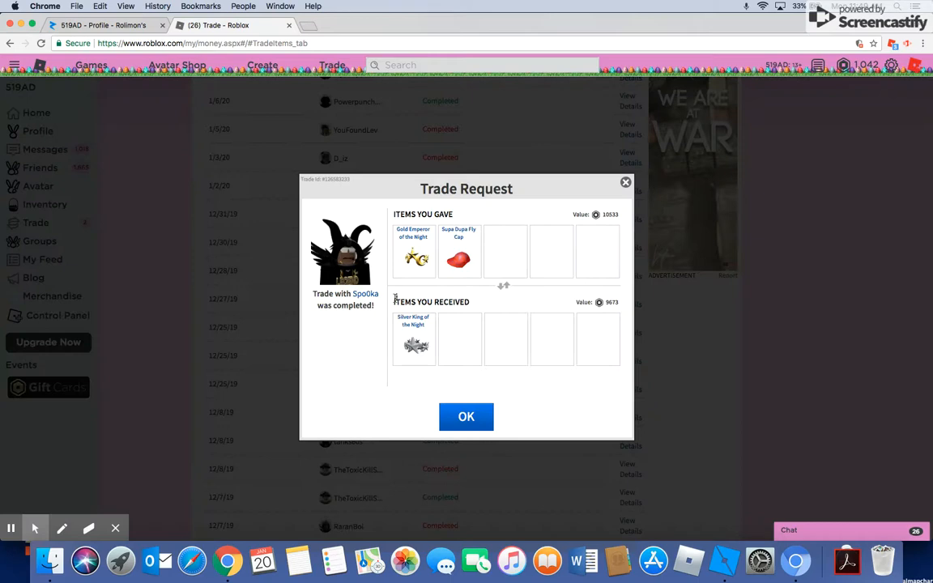
pyautogui.moveTo(414, 258)
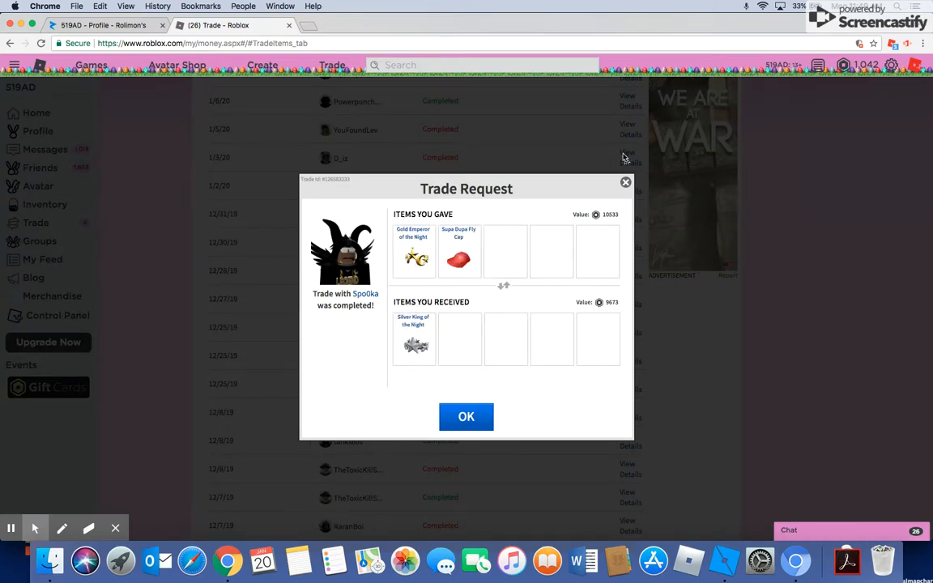
pyautogui.click(466, 416)
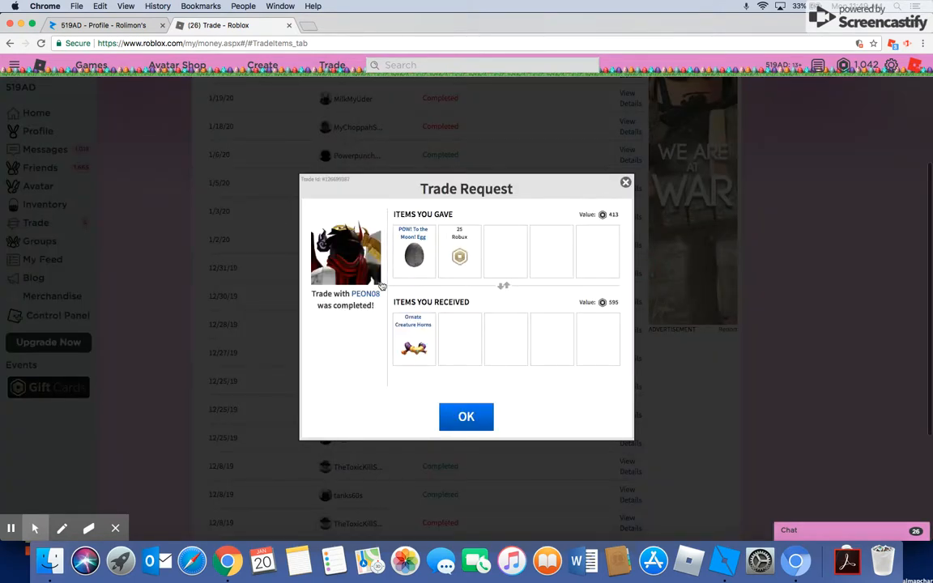
# Review a few more completed trade details and end on the completed-trades list
pyautogui.click(466, 418)
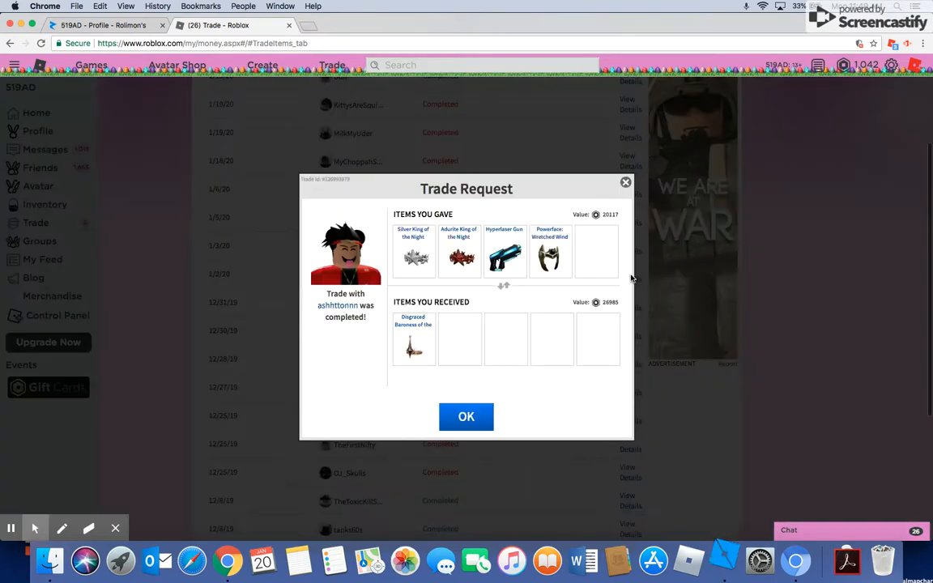
pyautogui.moveTo(551, 252)
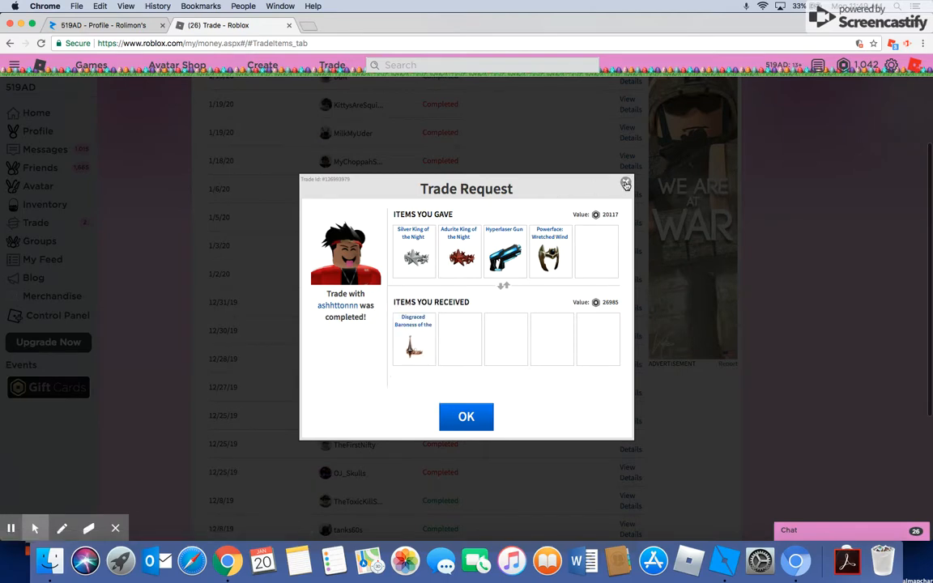
pyautogui.click(625, 185)
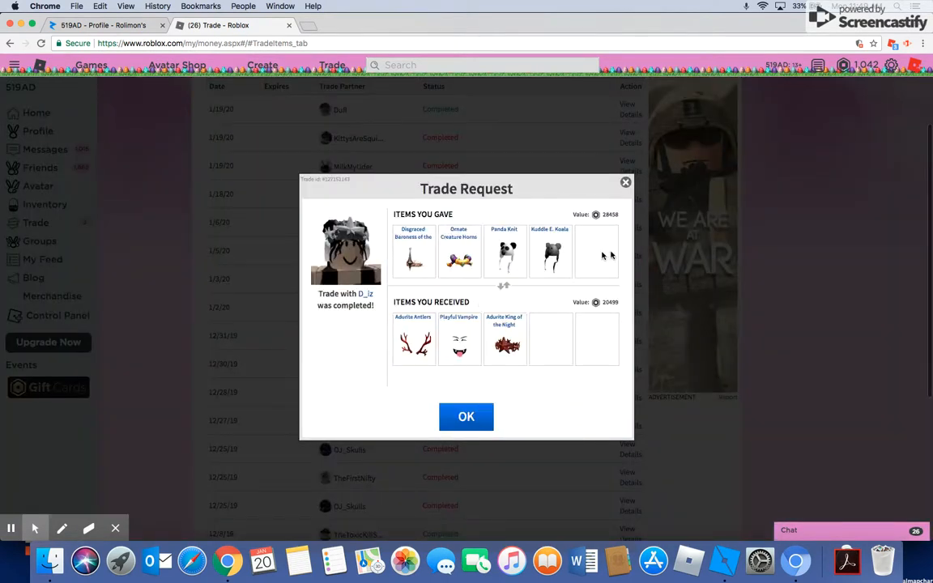
pyautogui.moveTo(505, 340)
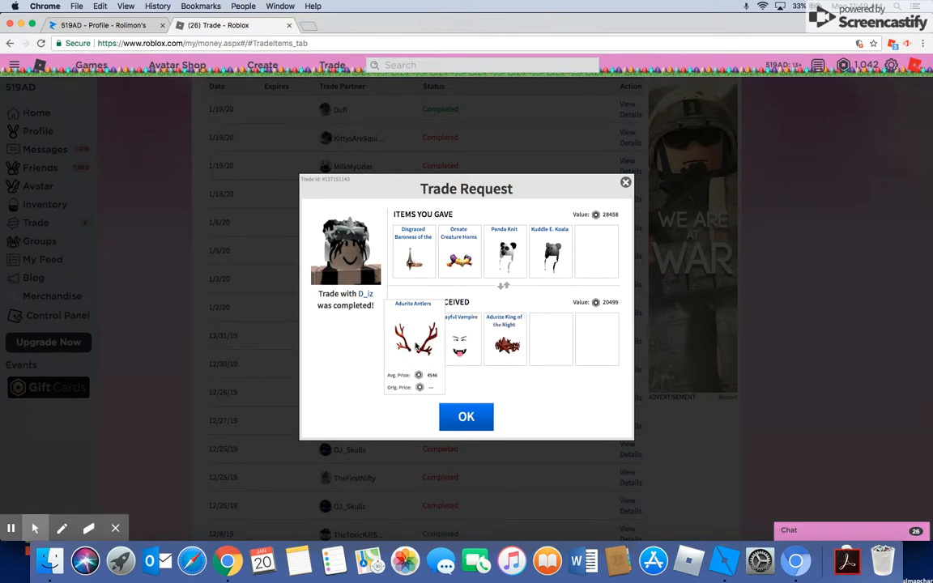
pyautogui.click(466, 416)
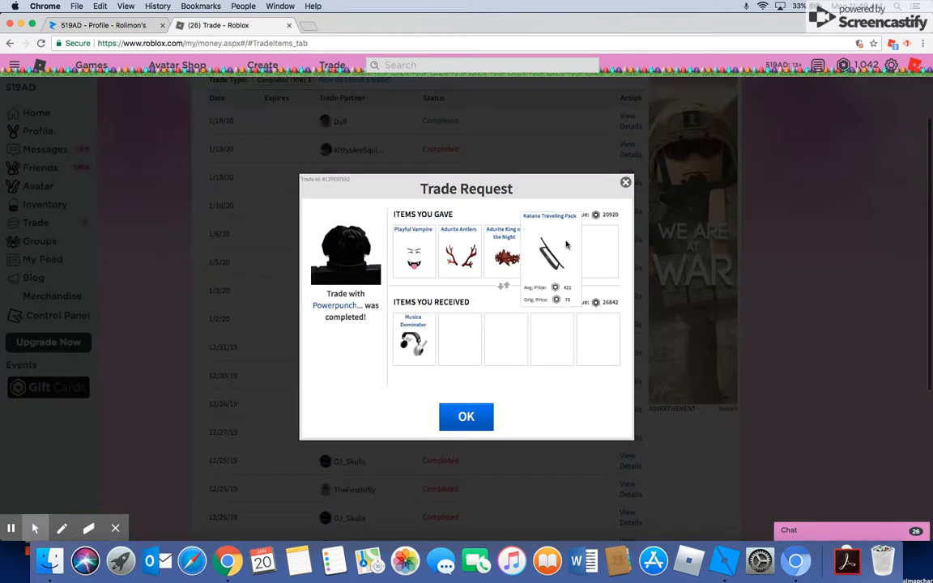
pyautogui.click(467, 418)
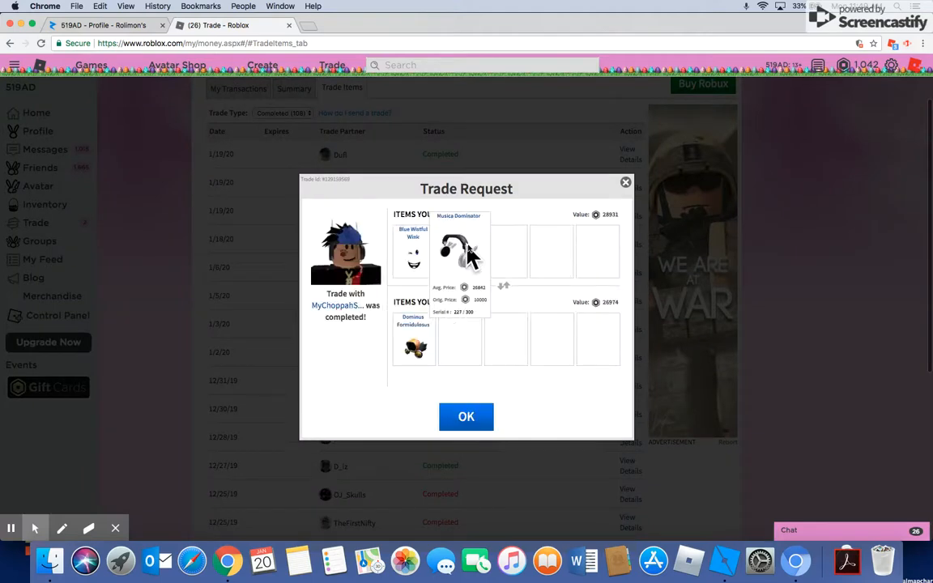
pyautogui.moveTo(625, 185)
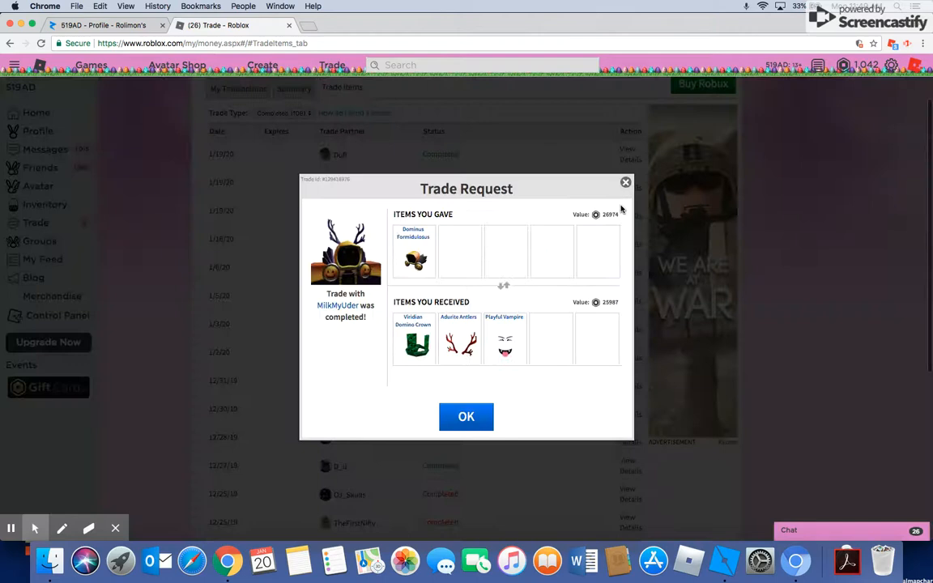
pyautogui.moveTo(460, 338)
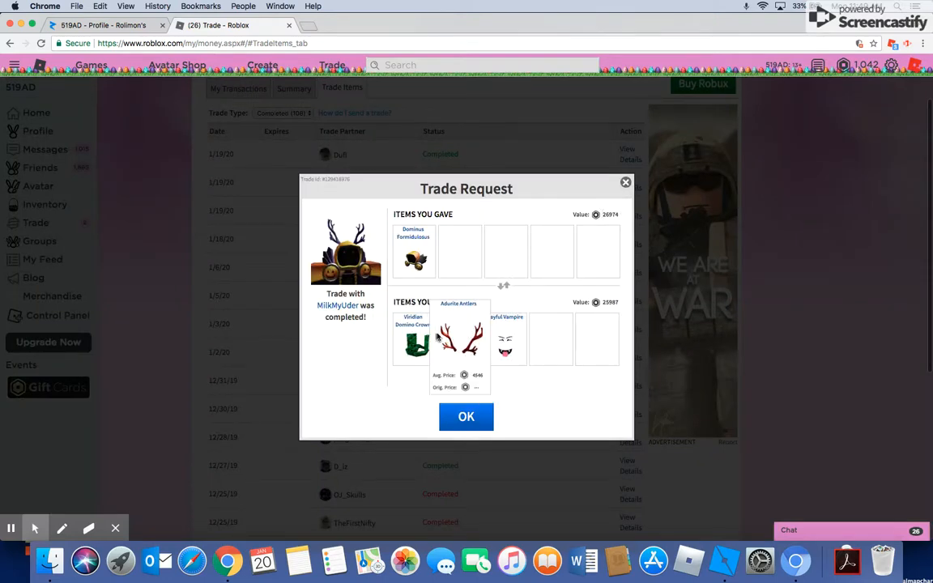
pyautogui.moveTo(505, 335)
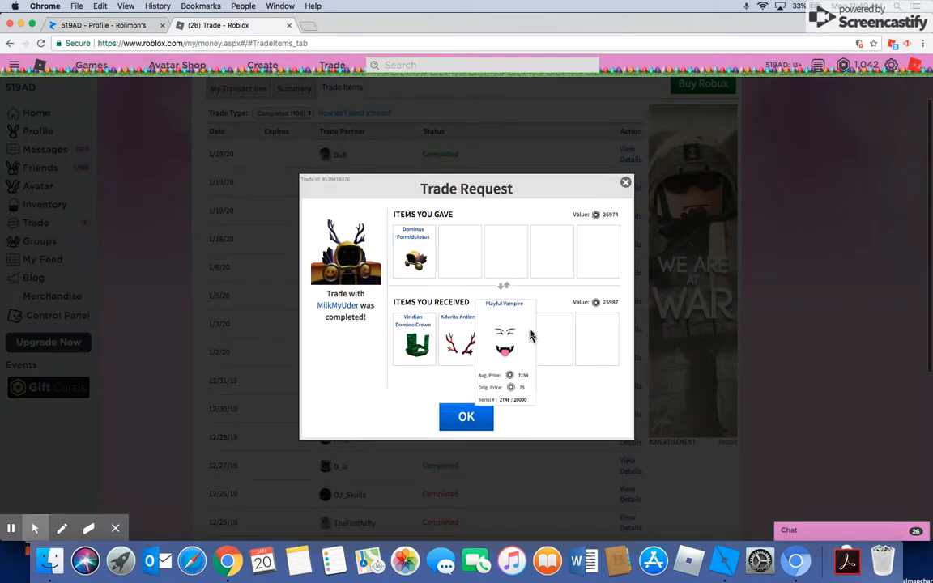
pyautogui.click(466, 418)
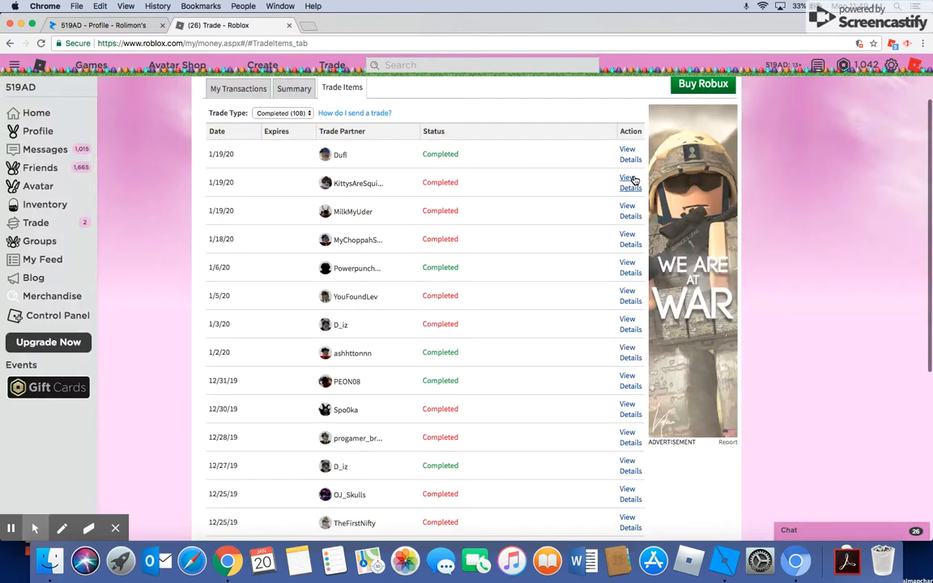
# Review two completed trades, one giving Chill Cap, Adurite Antlers and Viridian Domino Crown for Dominus Formidulosus
pyautogui.click(628, 181)
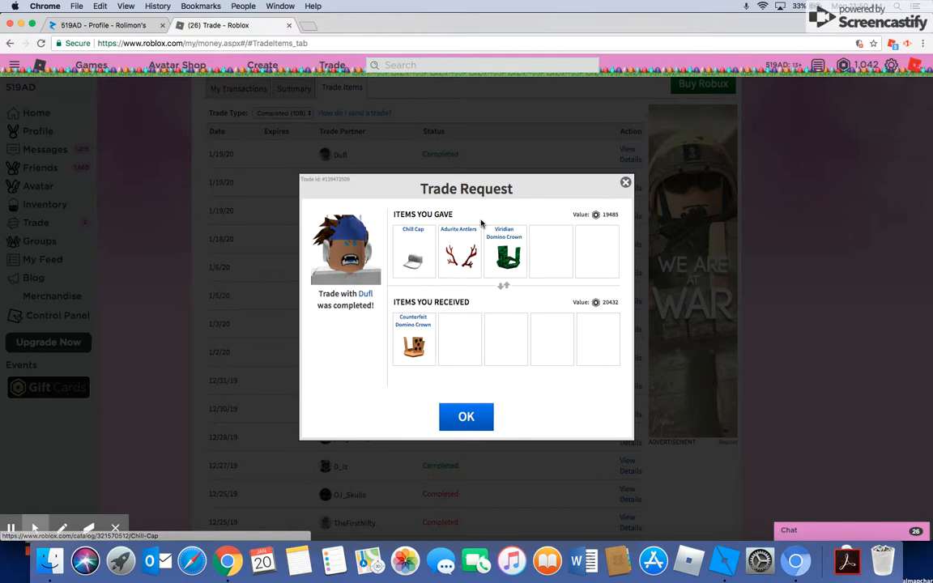
pyautogui.moveTo(460, 251)
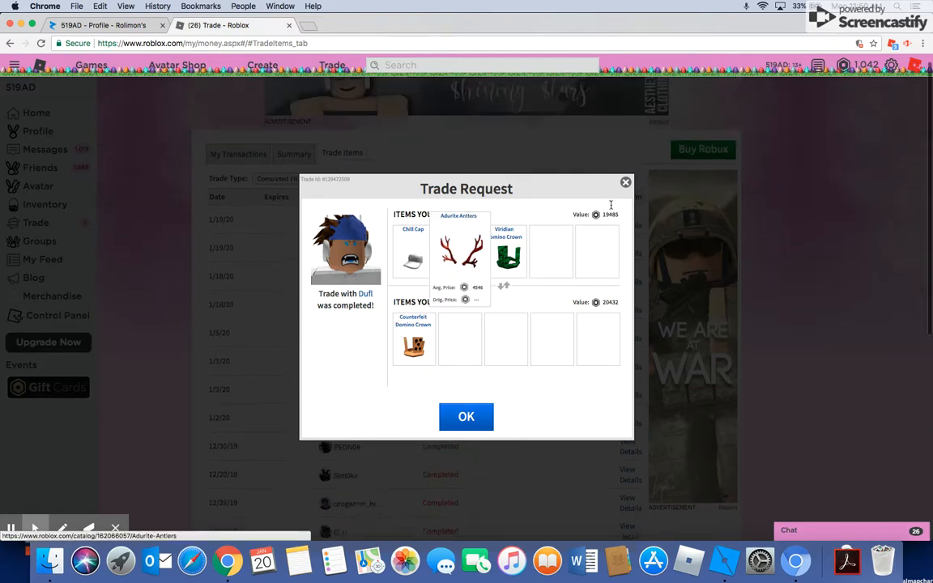
pyautogui.click(467, 416)
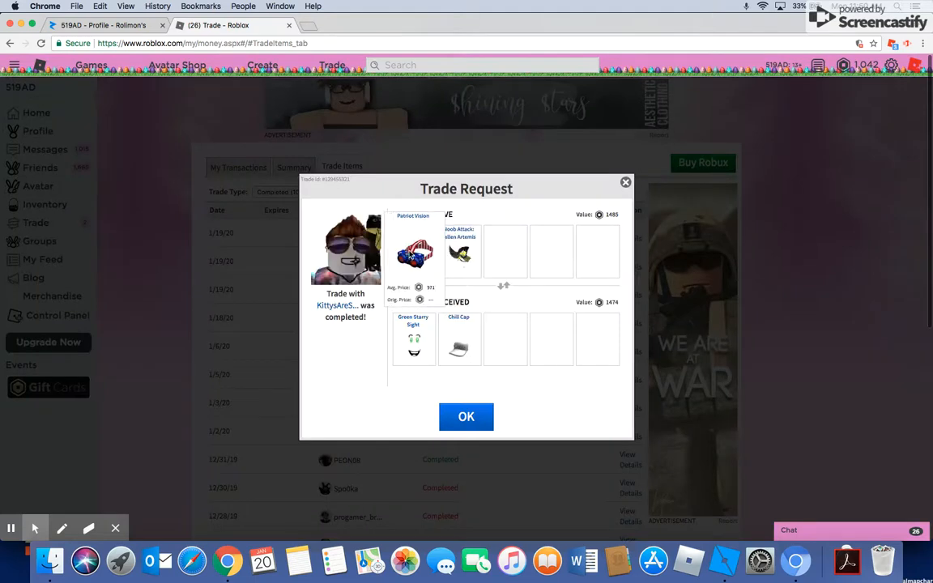
pyautogui.moveTo(415, 340)
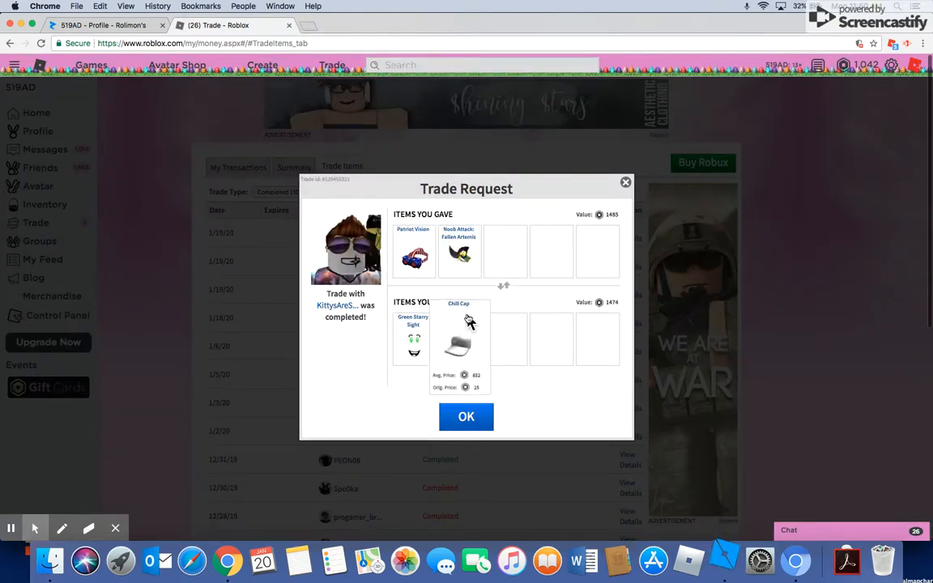
pyautogui.moveTo(460, 251)
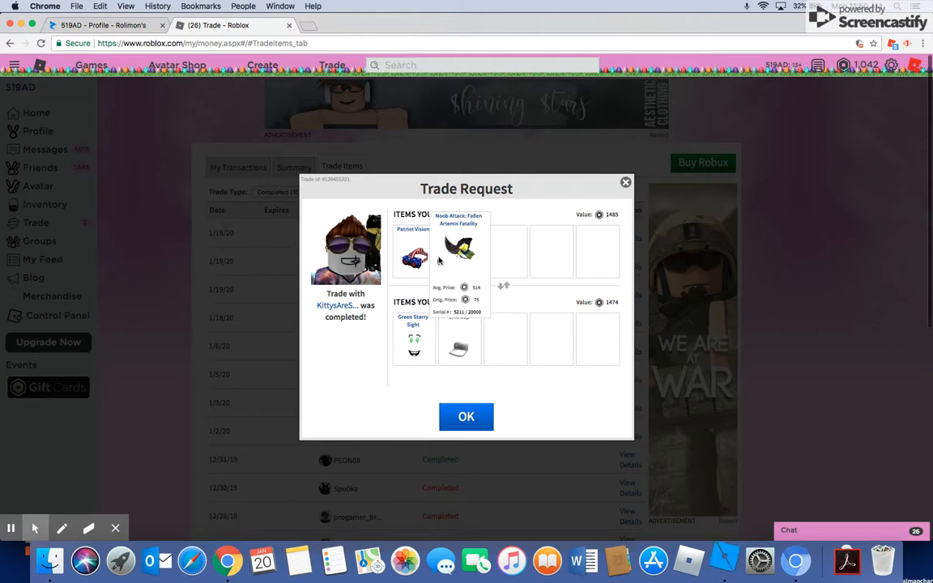
pyautogui.moveTo(614, 160)
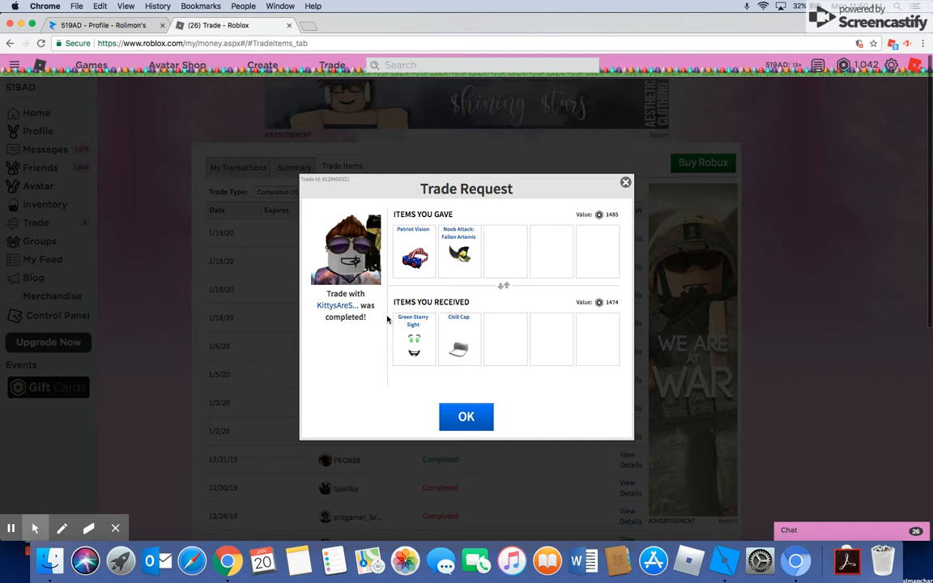
pyautogui.click(466, 418)
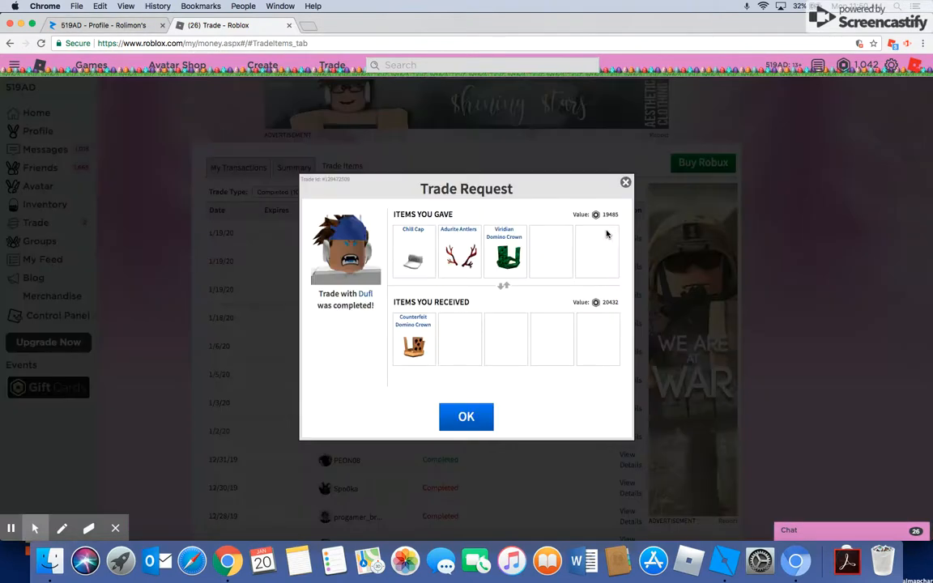
pyautogui.click(467, 416)
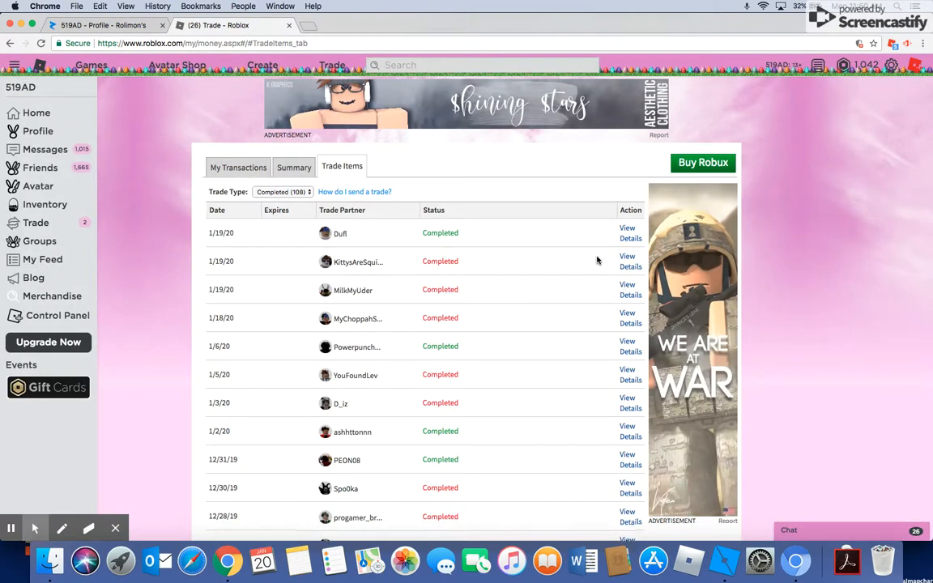
pyautogui.moveTo(502, 313)
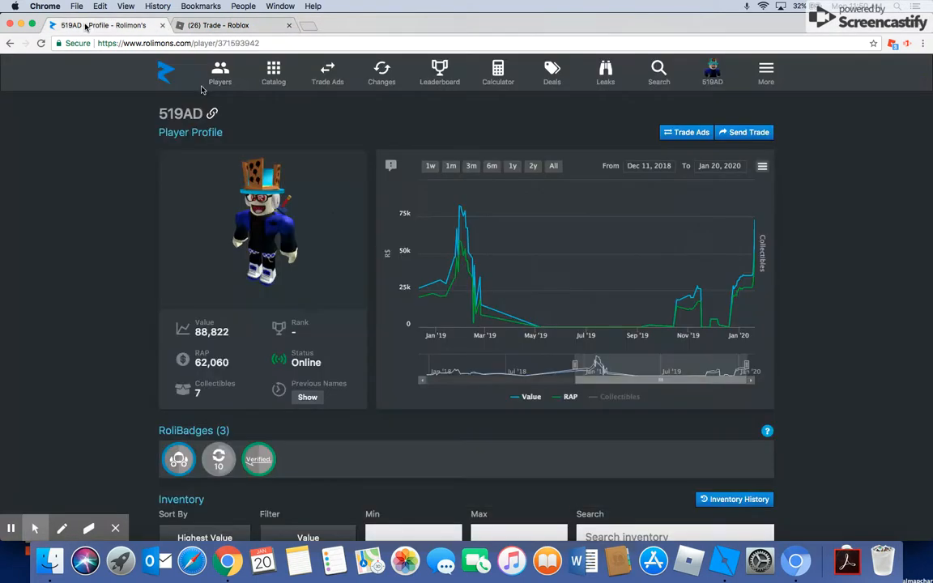
pyautogui.scroll(-3)
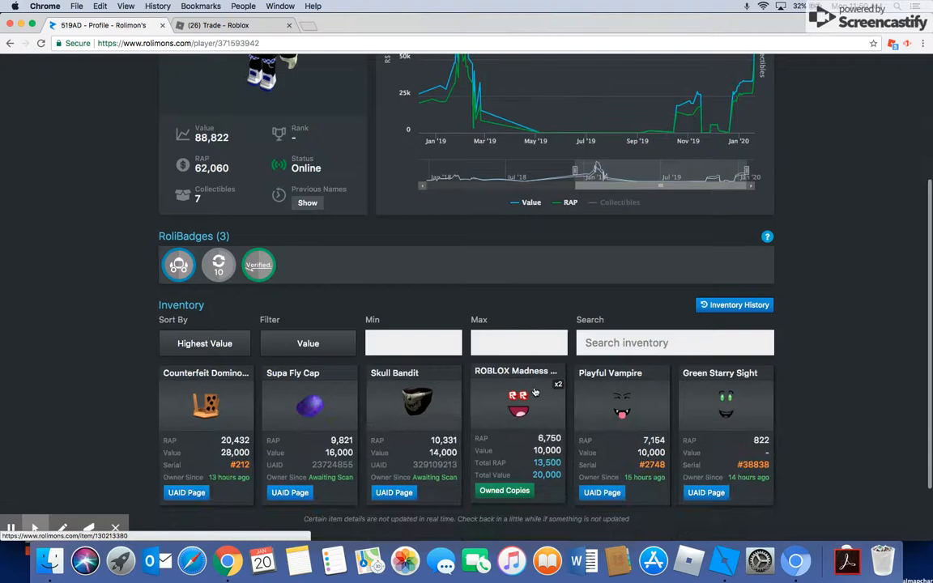
pyautogui.scroll(-3)
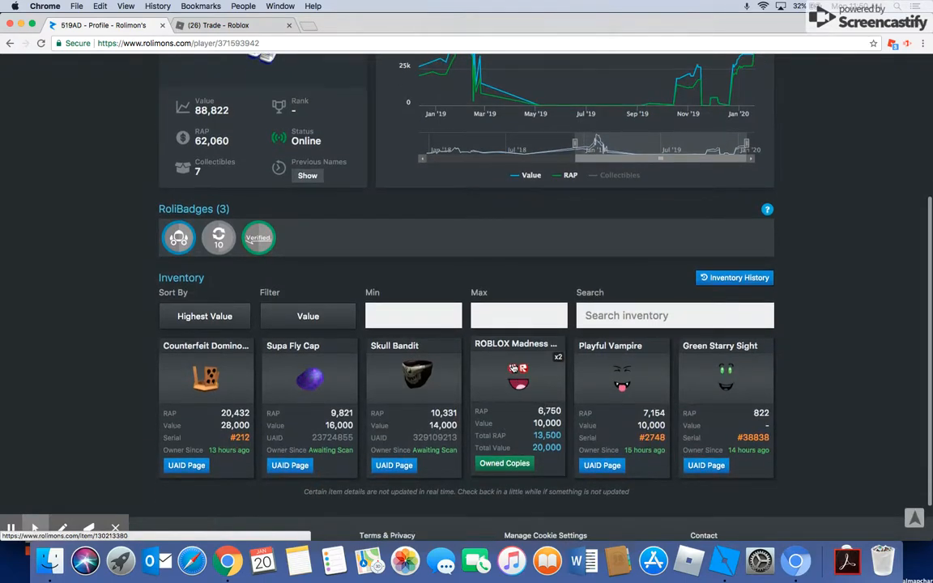
pyautogui.moveTo(482, 408)
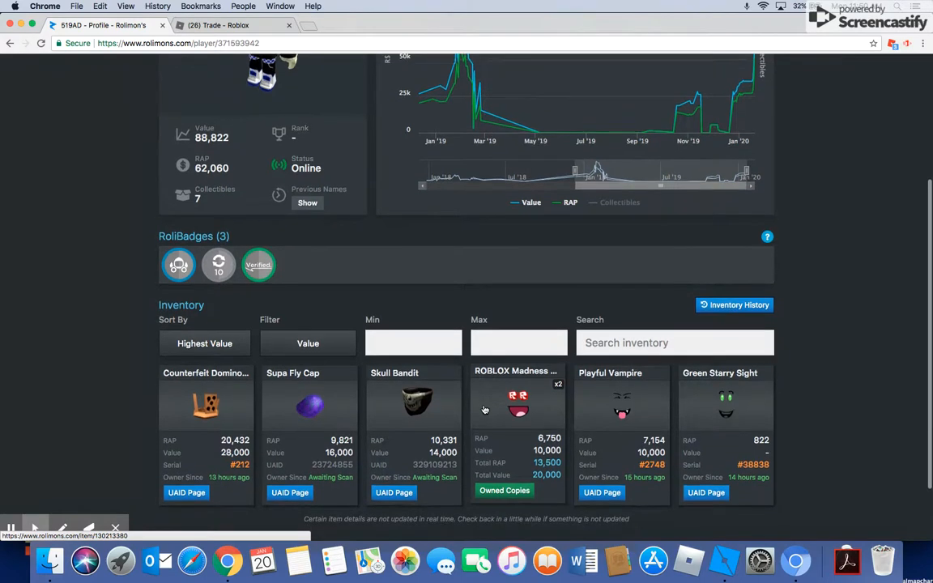
pyautogui.scroll(-3)
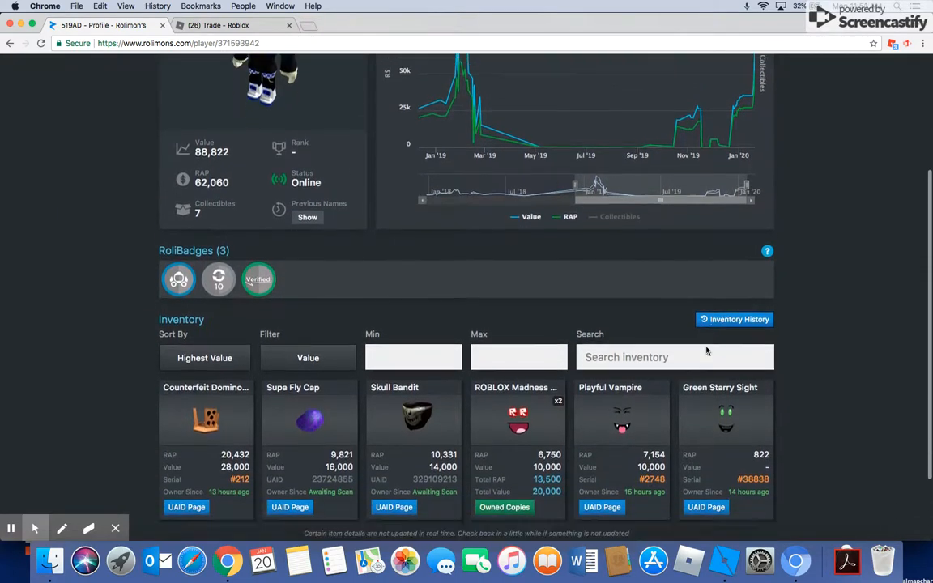
pyautogui.scroll(-3)
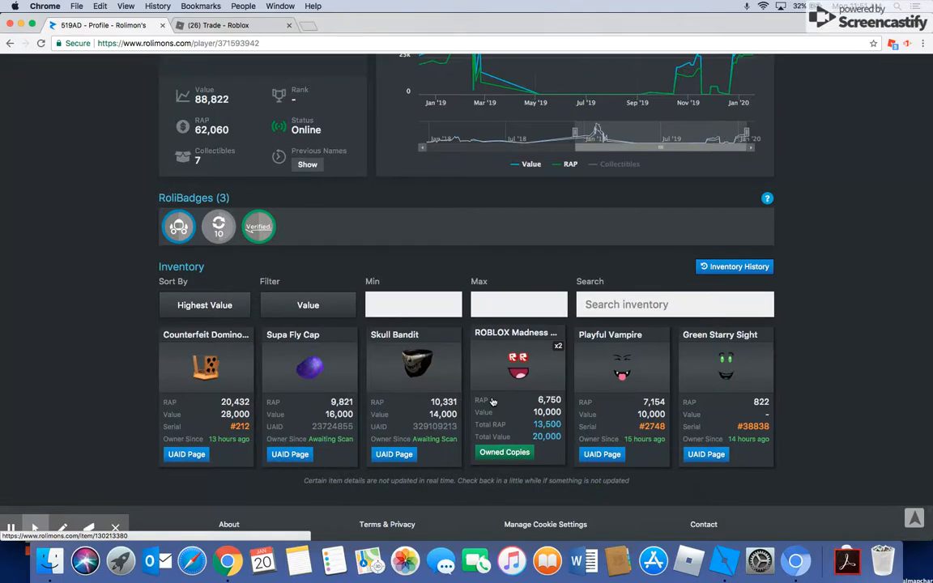
pyautogui.moveTo(538, 386)
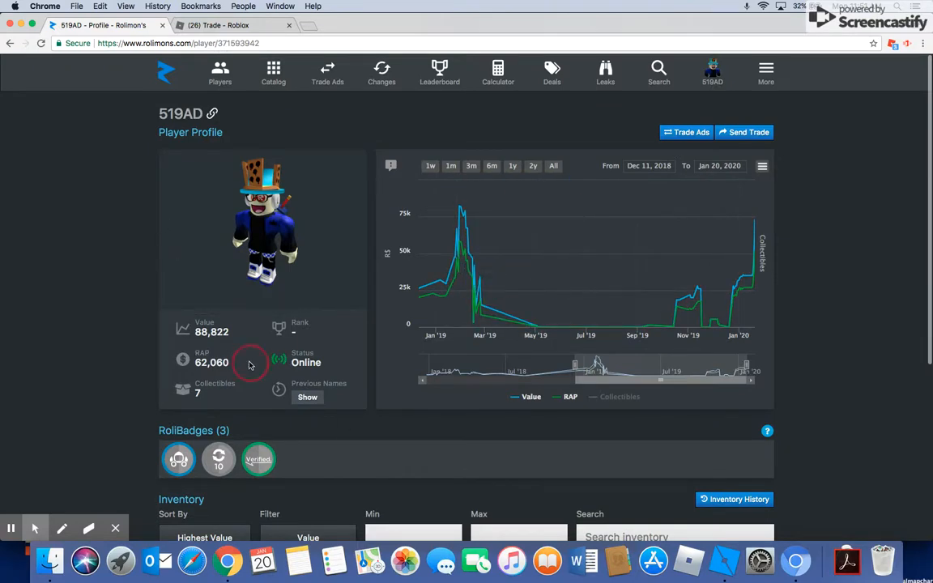
pyautogui.scroll(-3)
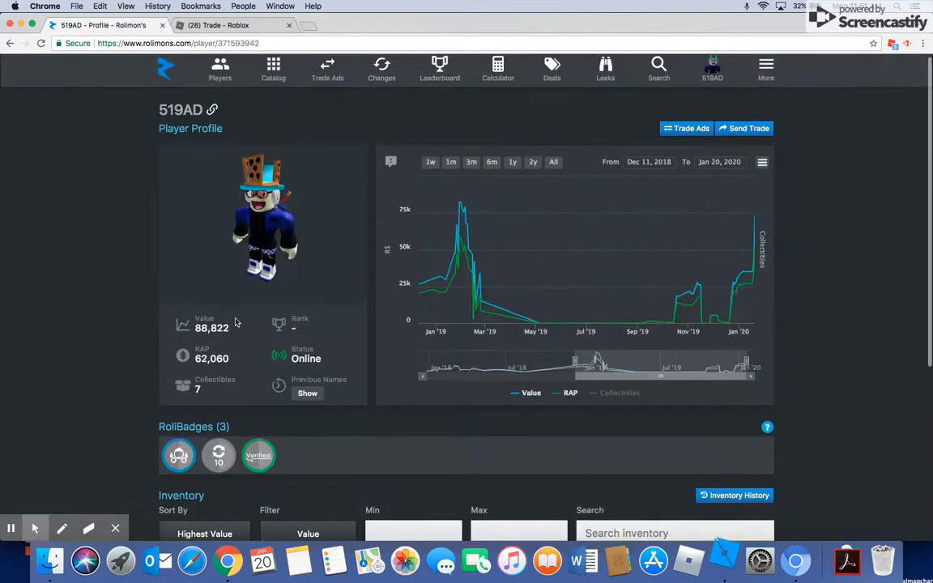
pyautogui.moveTo(233, 331)
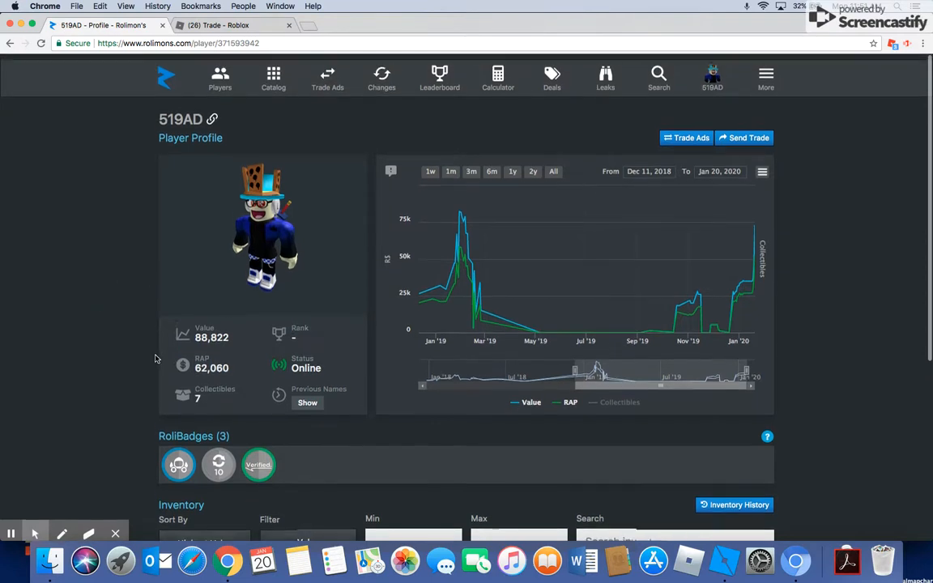
pyautogui.scroll(-3)
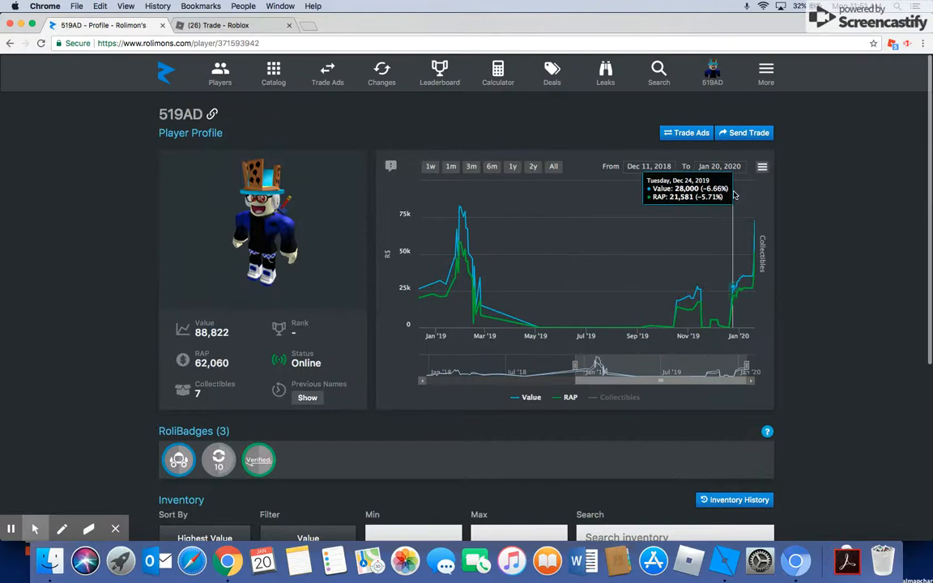
pyautogui.moveTo(758, 214)
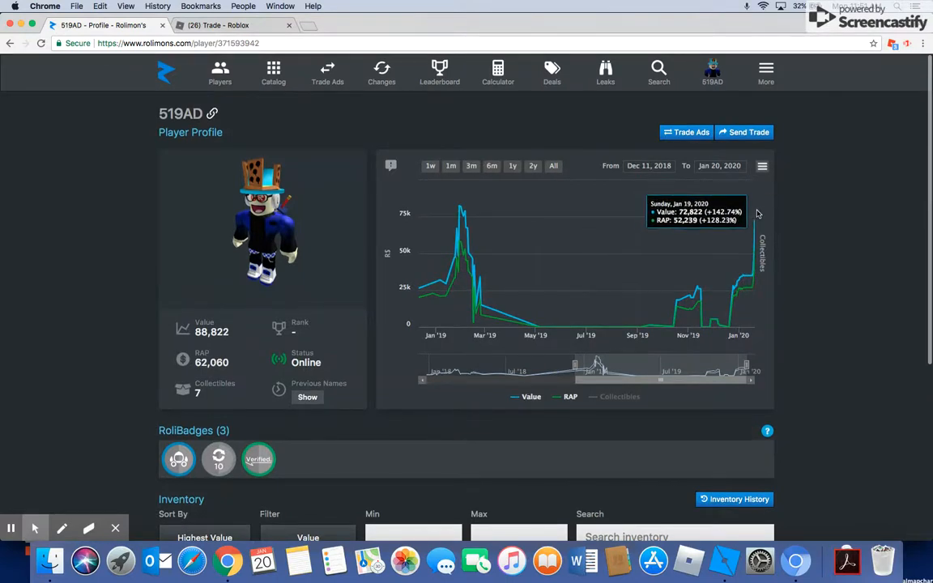
pyautogui.moveTo(680, 186)
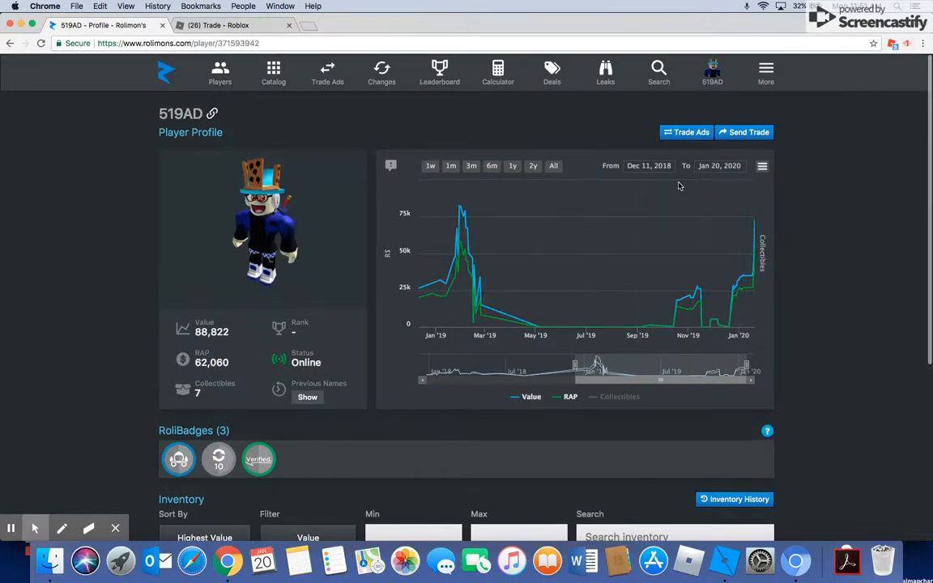
pyautogui.moveTo(538, 311)
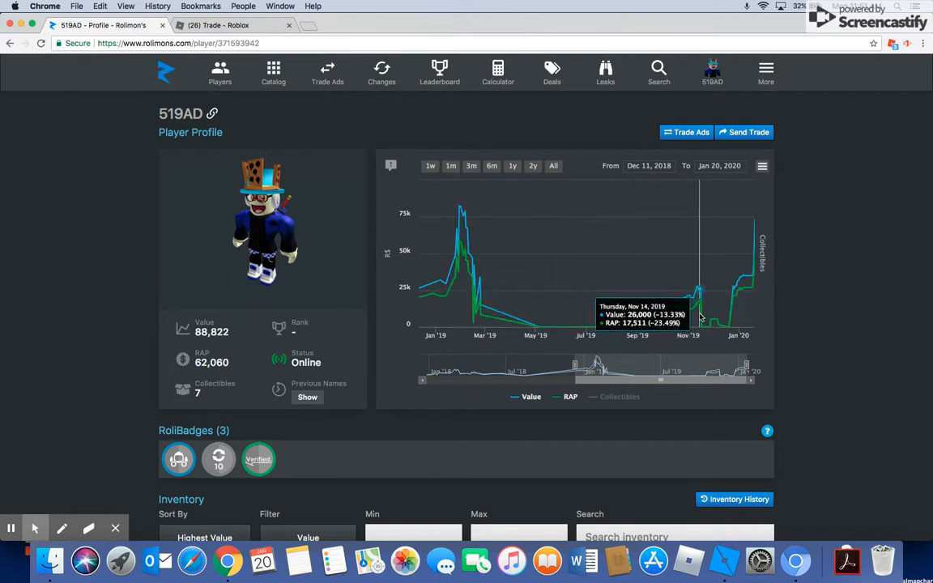
pyautogui.moveTo(467, 180)
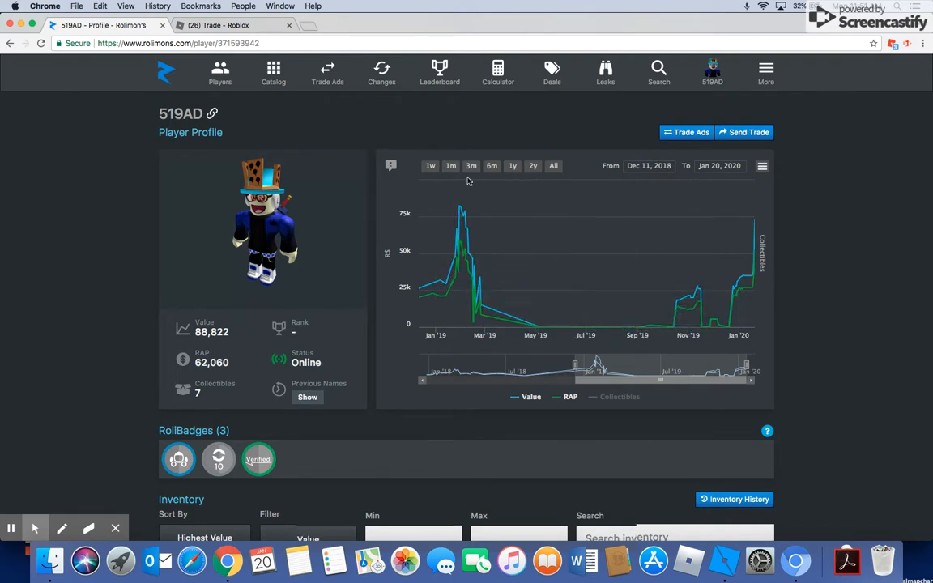